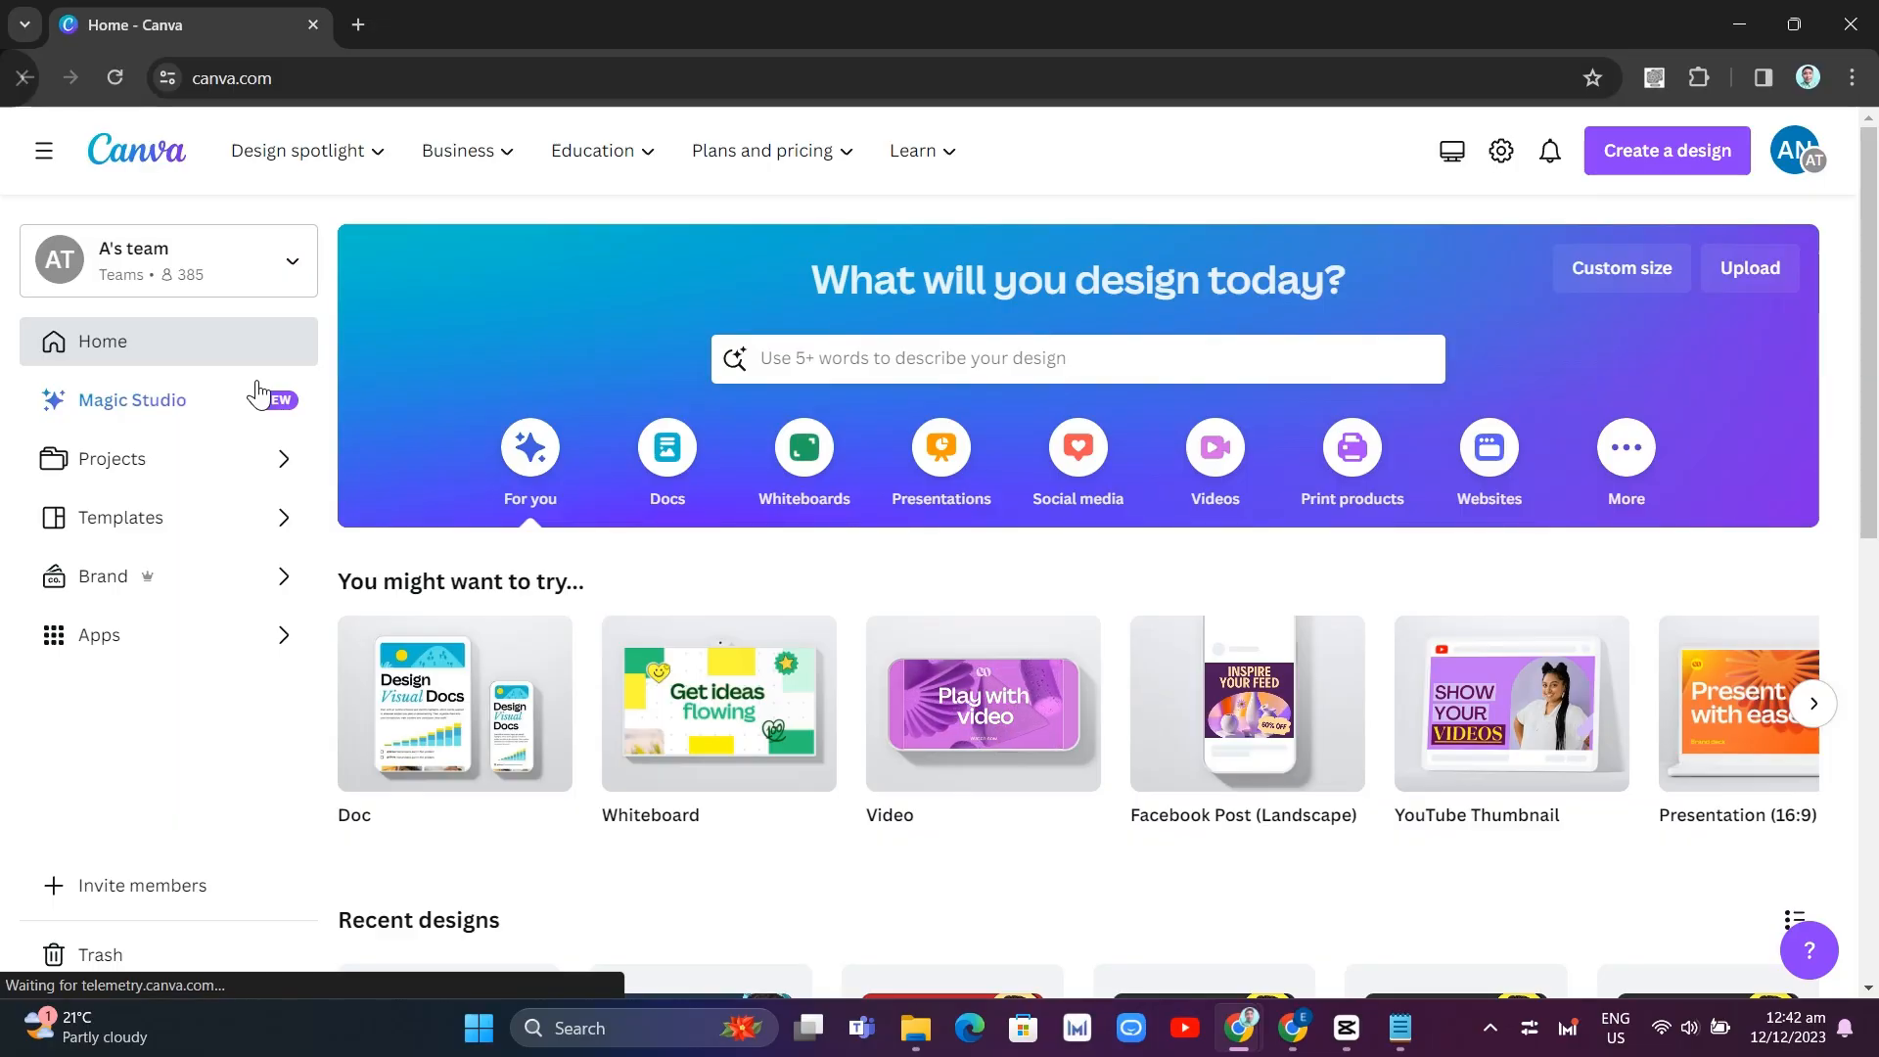
{"action": "mouse_move", "coordinate": [1668, 151]}
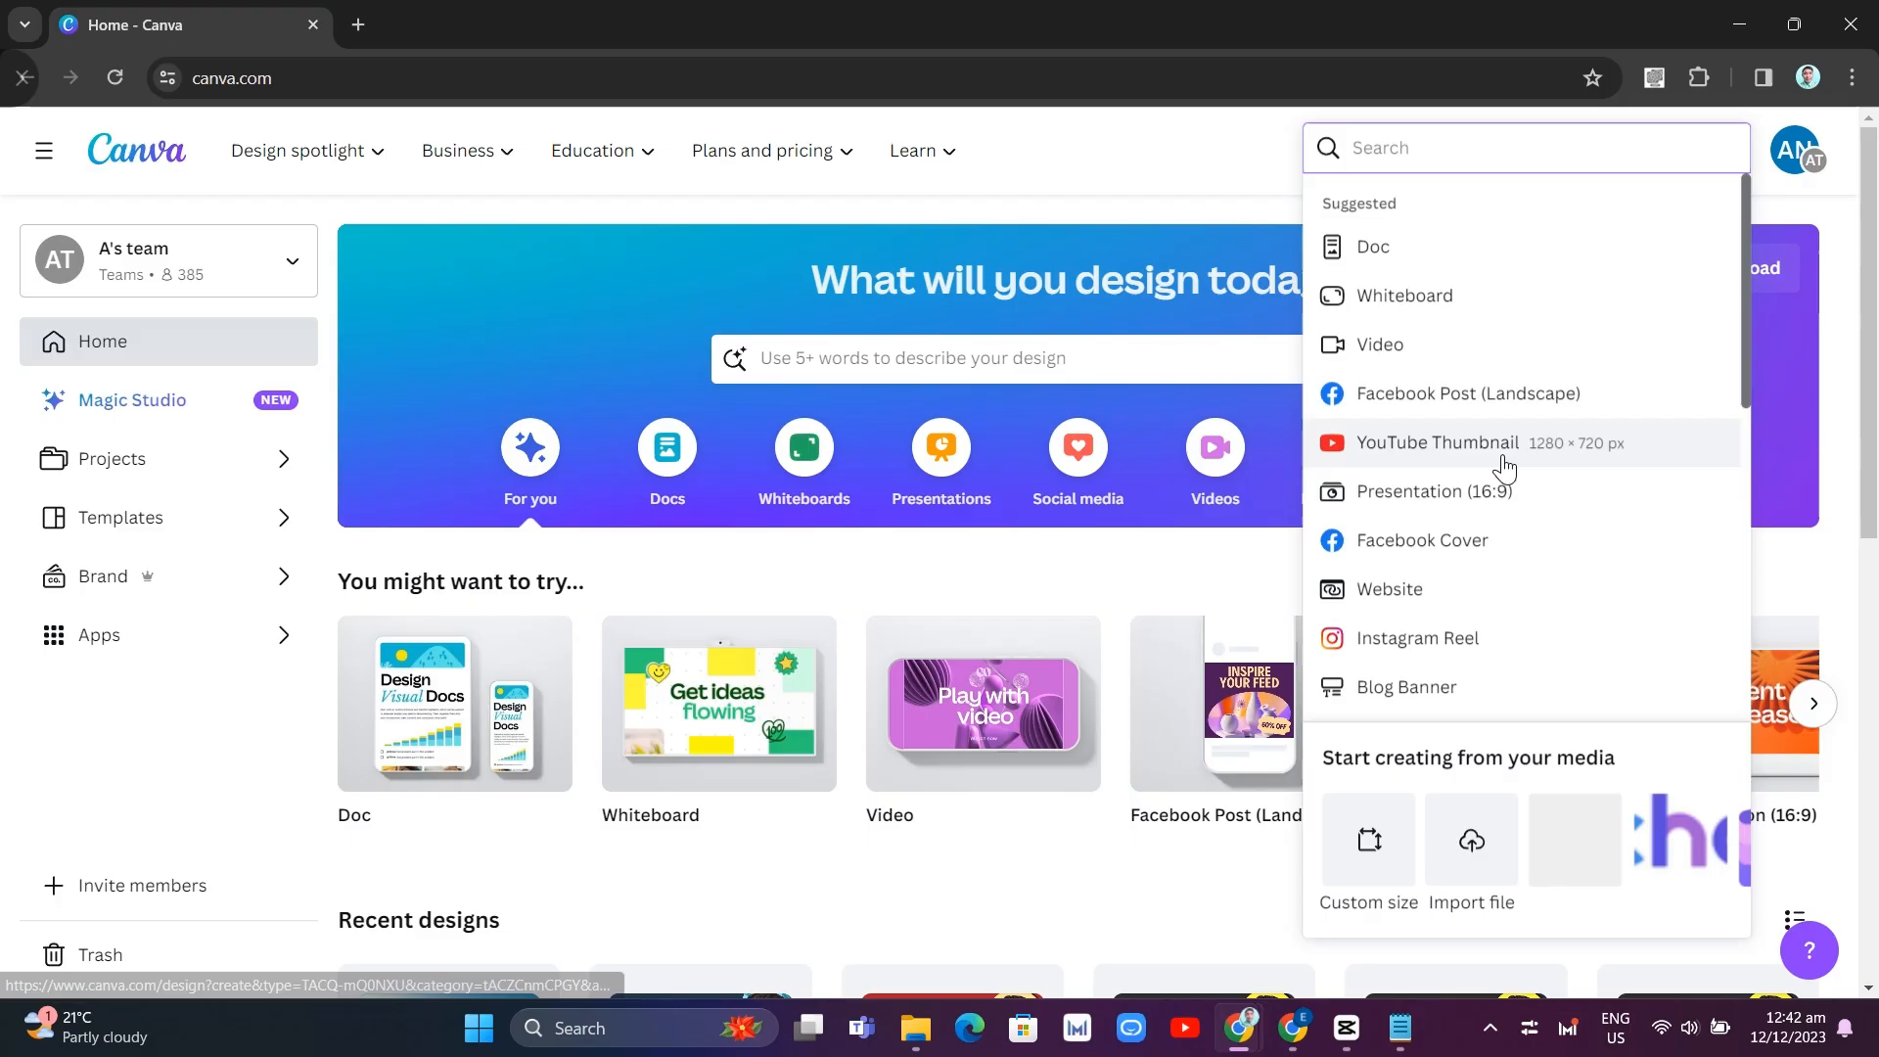
- Start a new blank YouTube Thumbnail design from Create a design
{"action": "left_click", "coordinate": [1449, 442]}
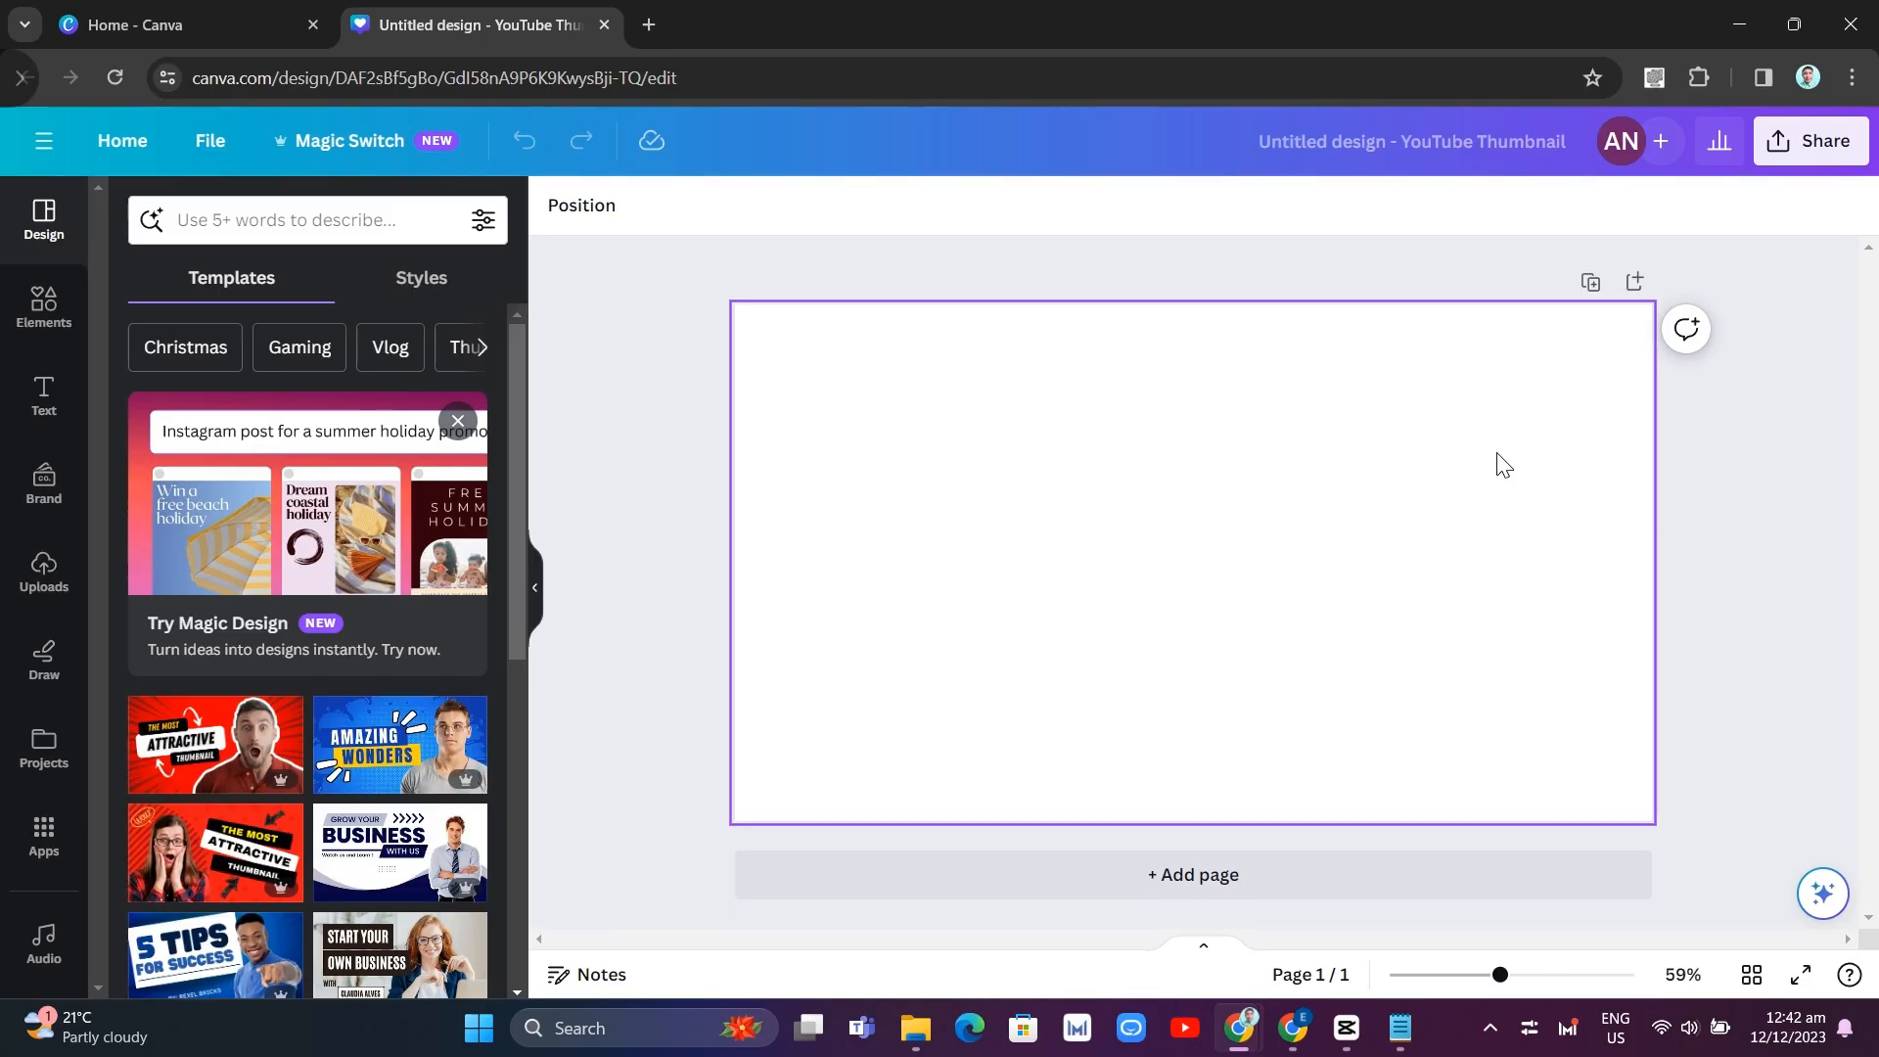
{"action": "mouse_move", "coordinate": [1048, 465]}
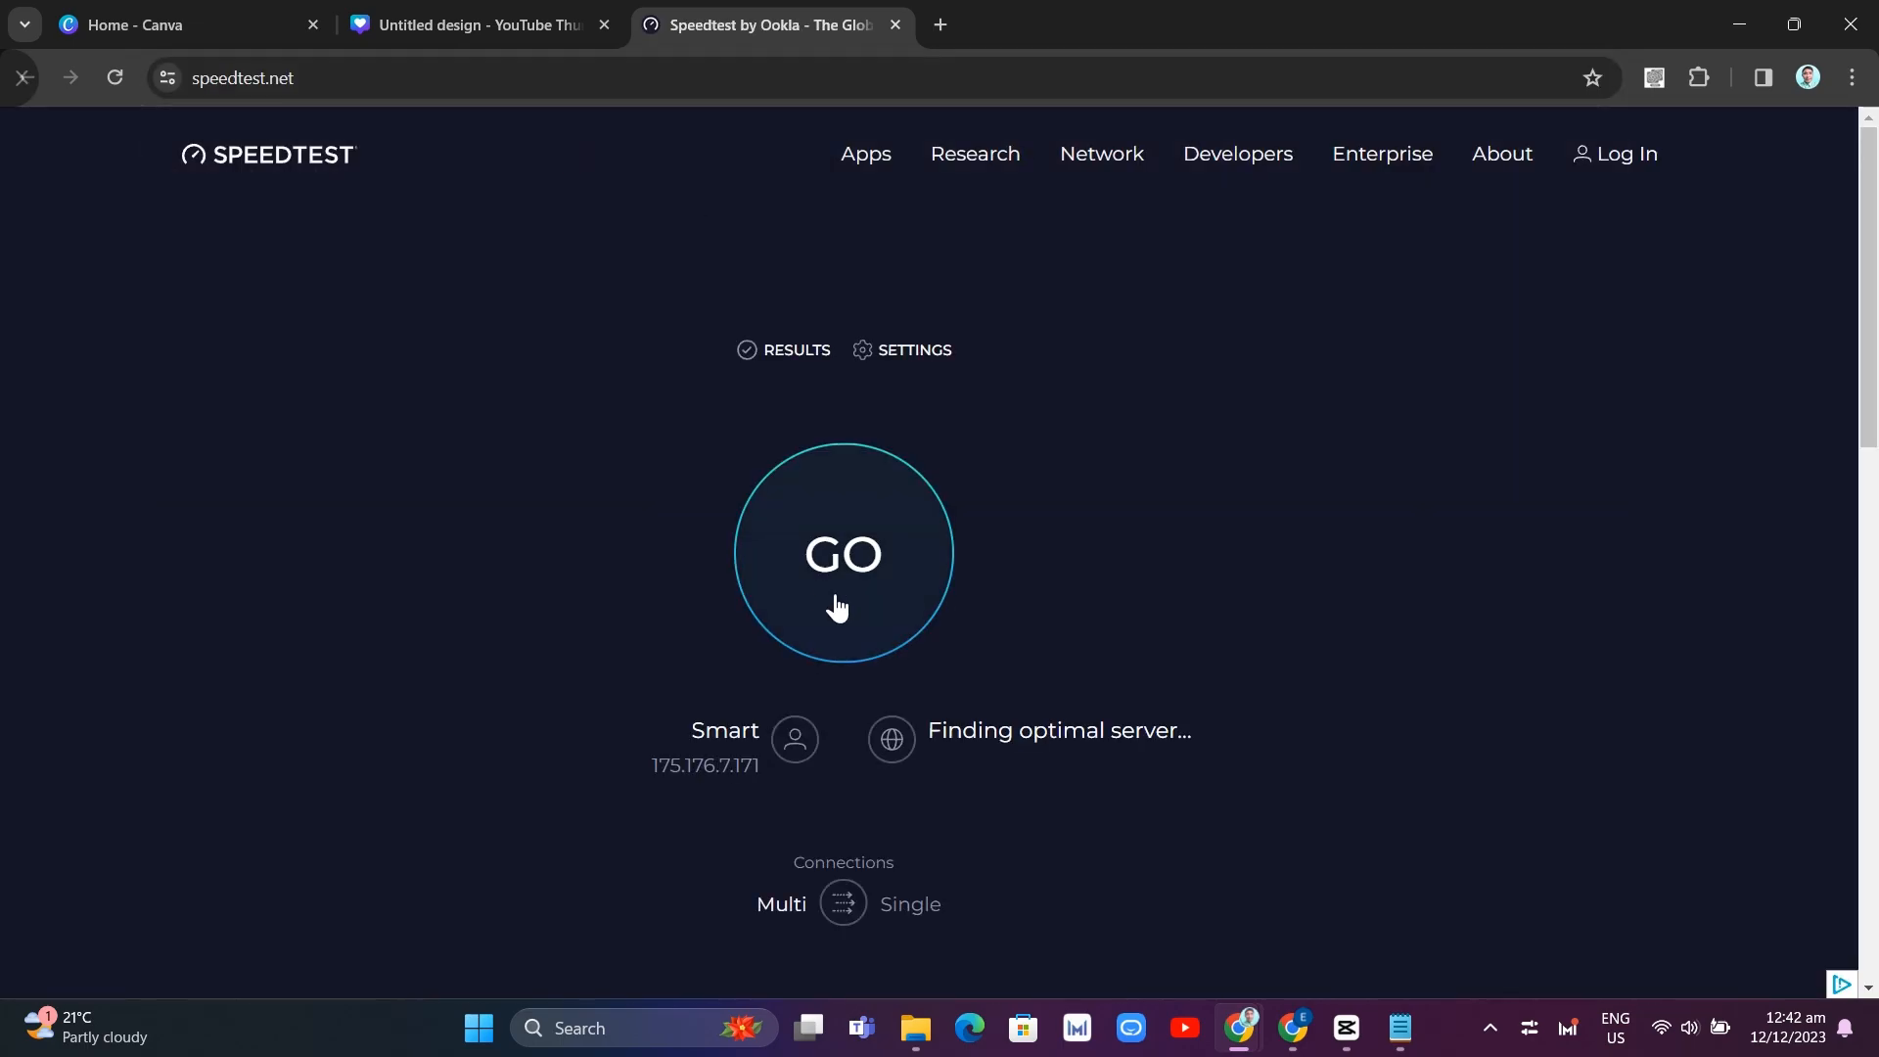
- Run the Speedtest by Ookla test, then return to the Untitled design tab
{"action": "left_click", "coordinate": [843, 552]}
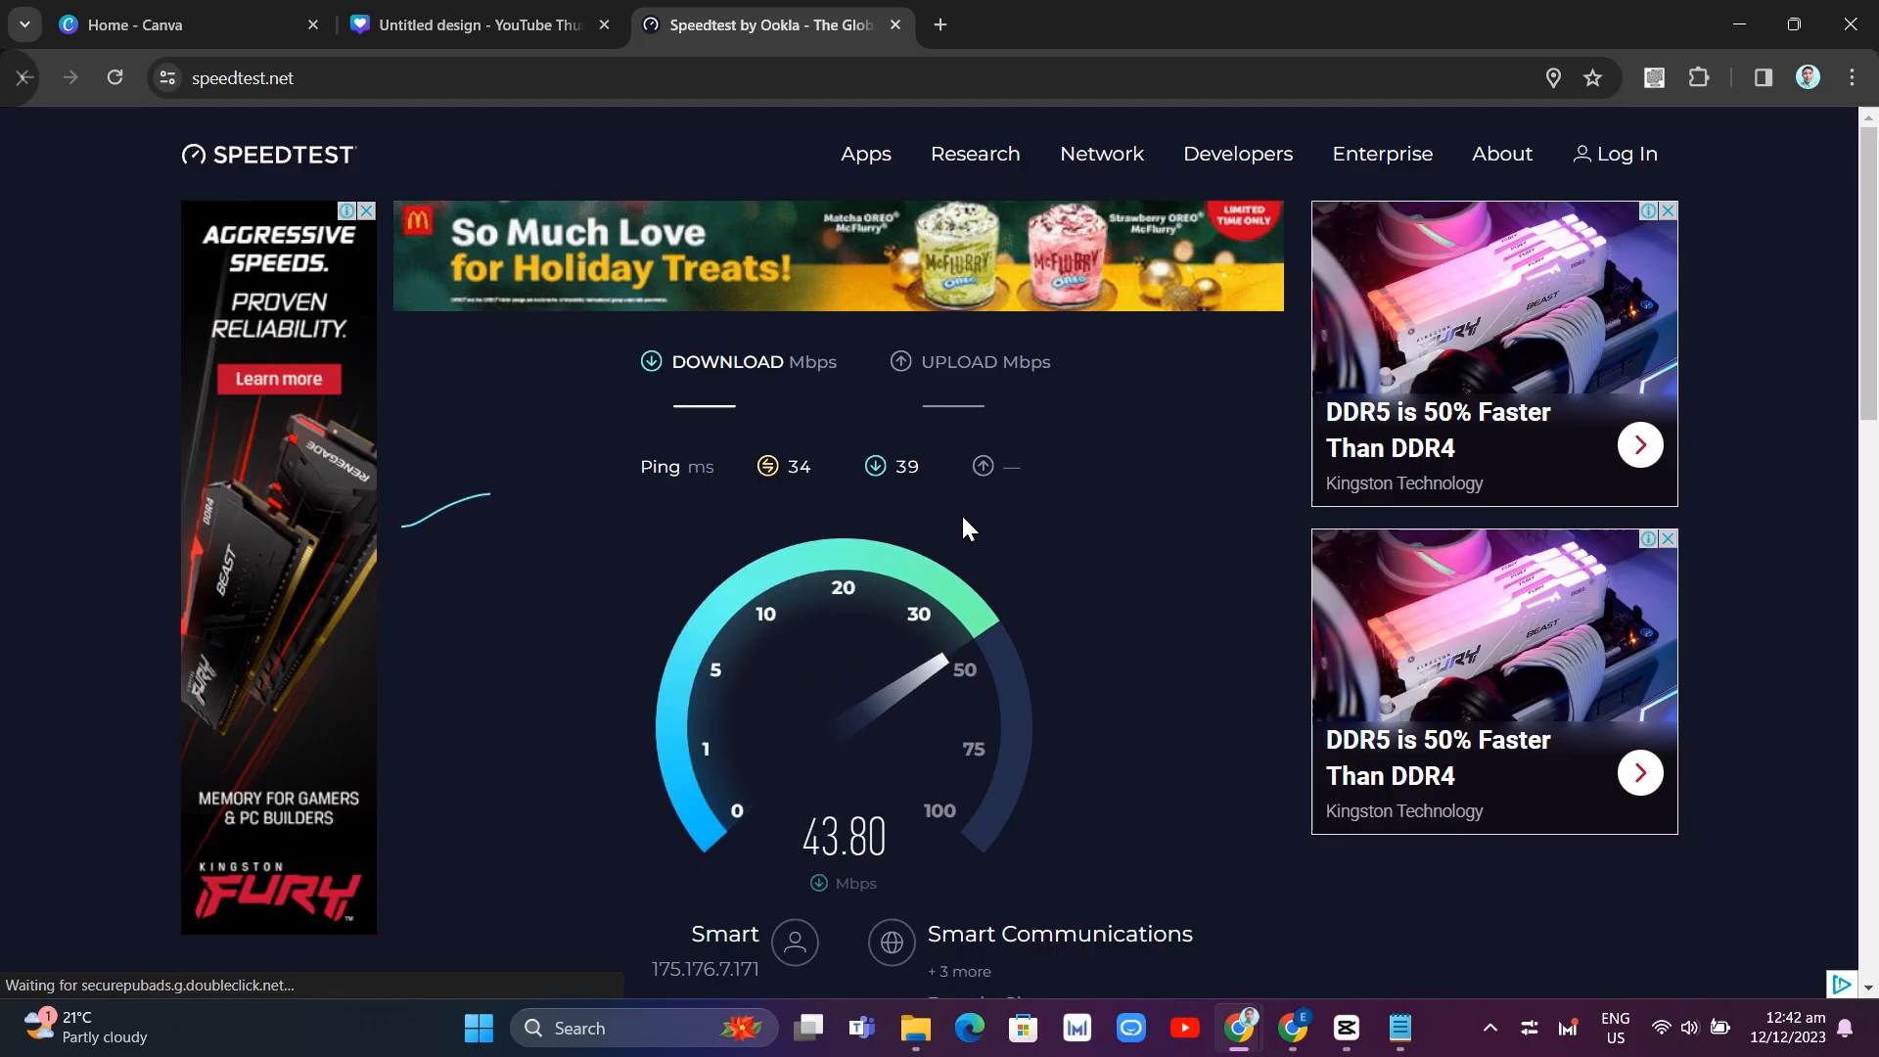
{"action": "left_click", "coordinate": [476, 24]}
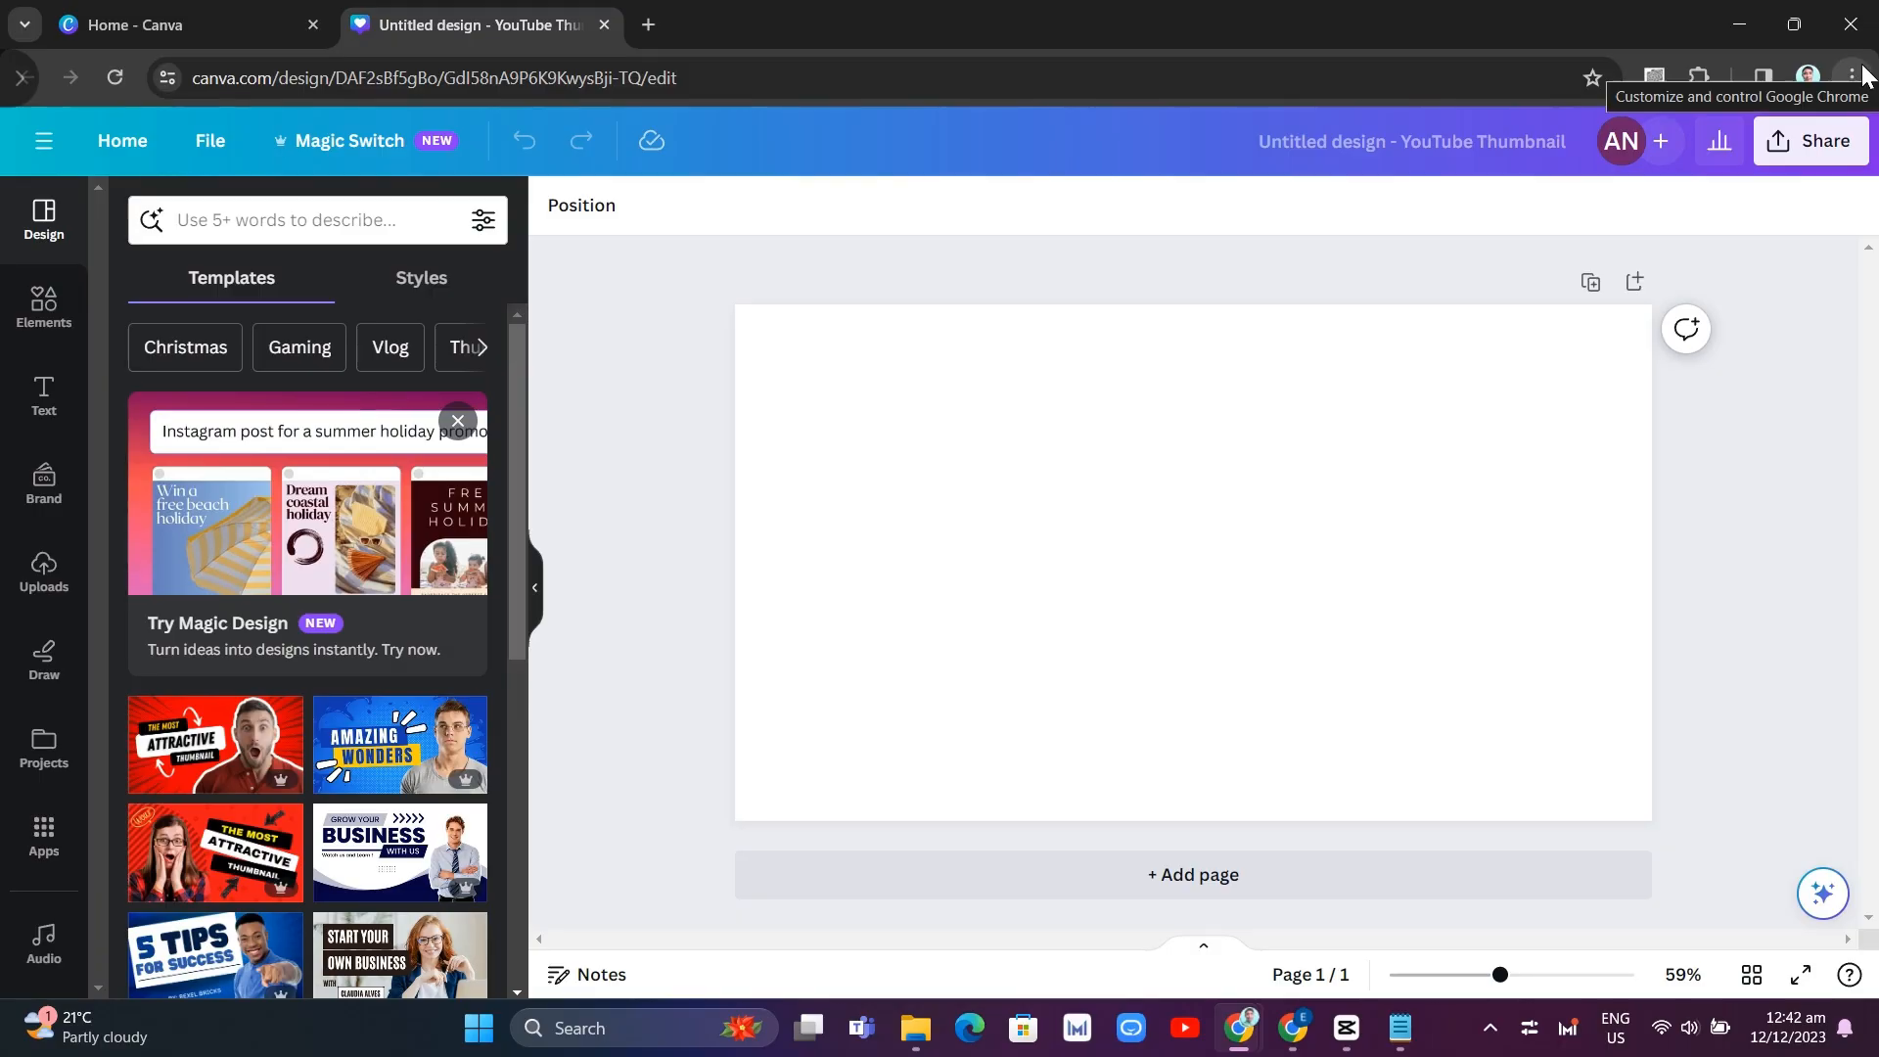
- Open Chrome Settings from the three-dot menu
{"action": "left_click", "coordinate": [1856, 77]}
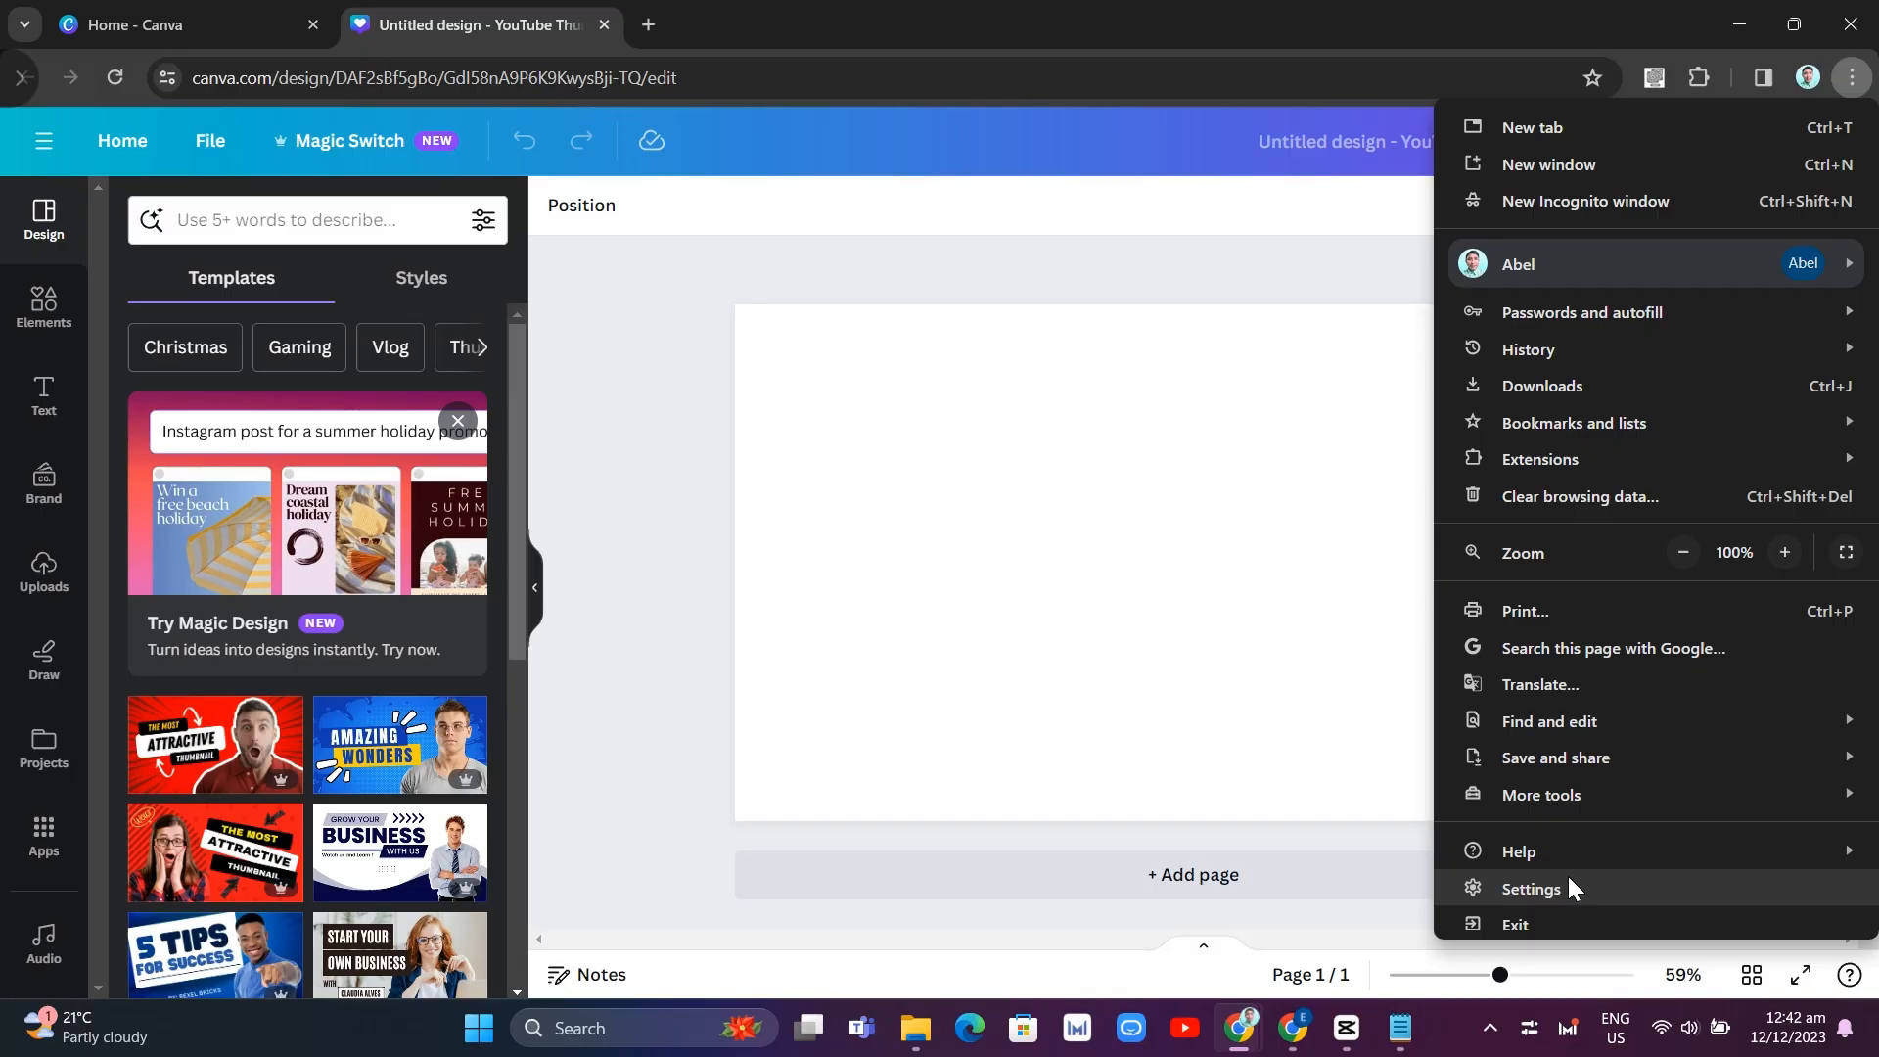
{"action": "left_click", "coordinate": [1531, 888]}
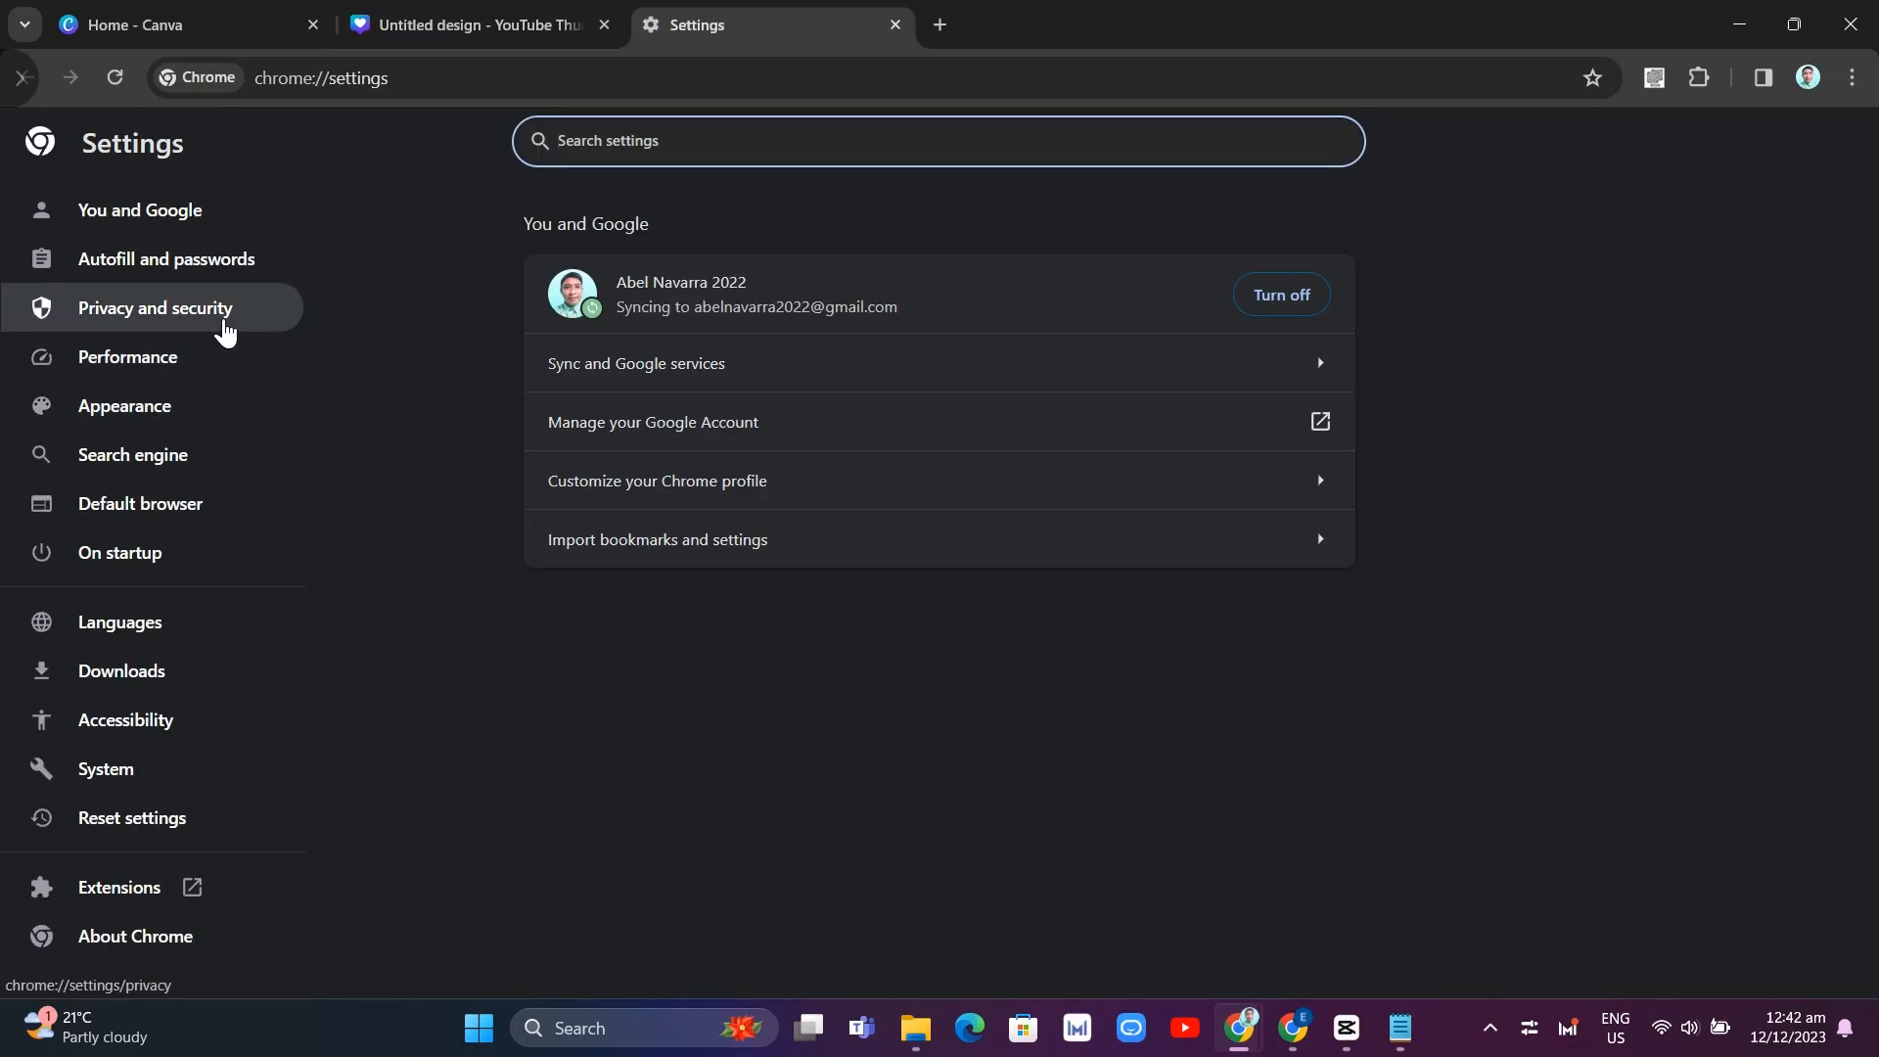
- Show all site data under Privacy and security, filtered to 'canva'
{"action": "left_click", "coordinate": [154, 308]}
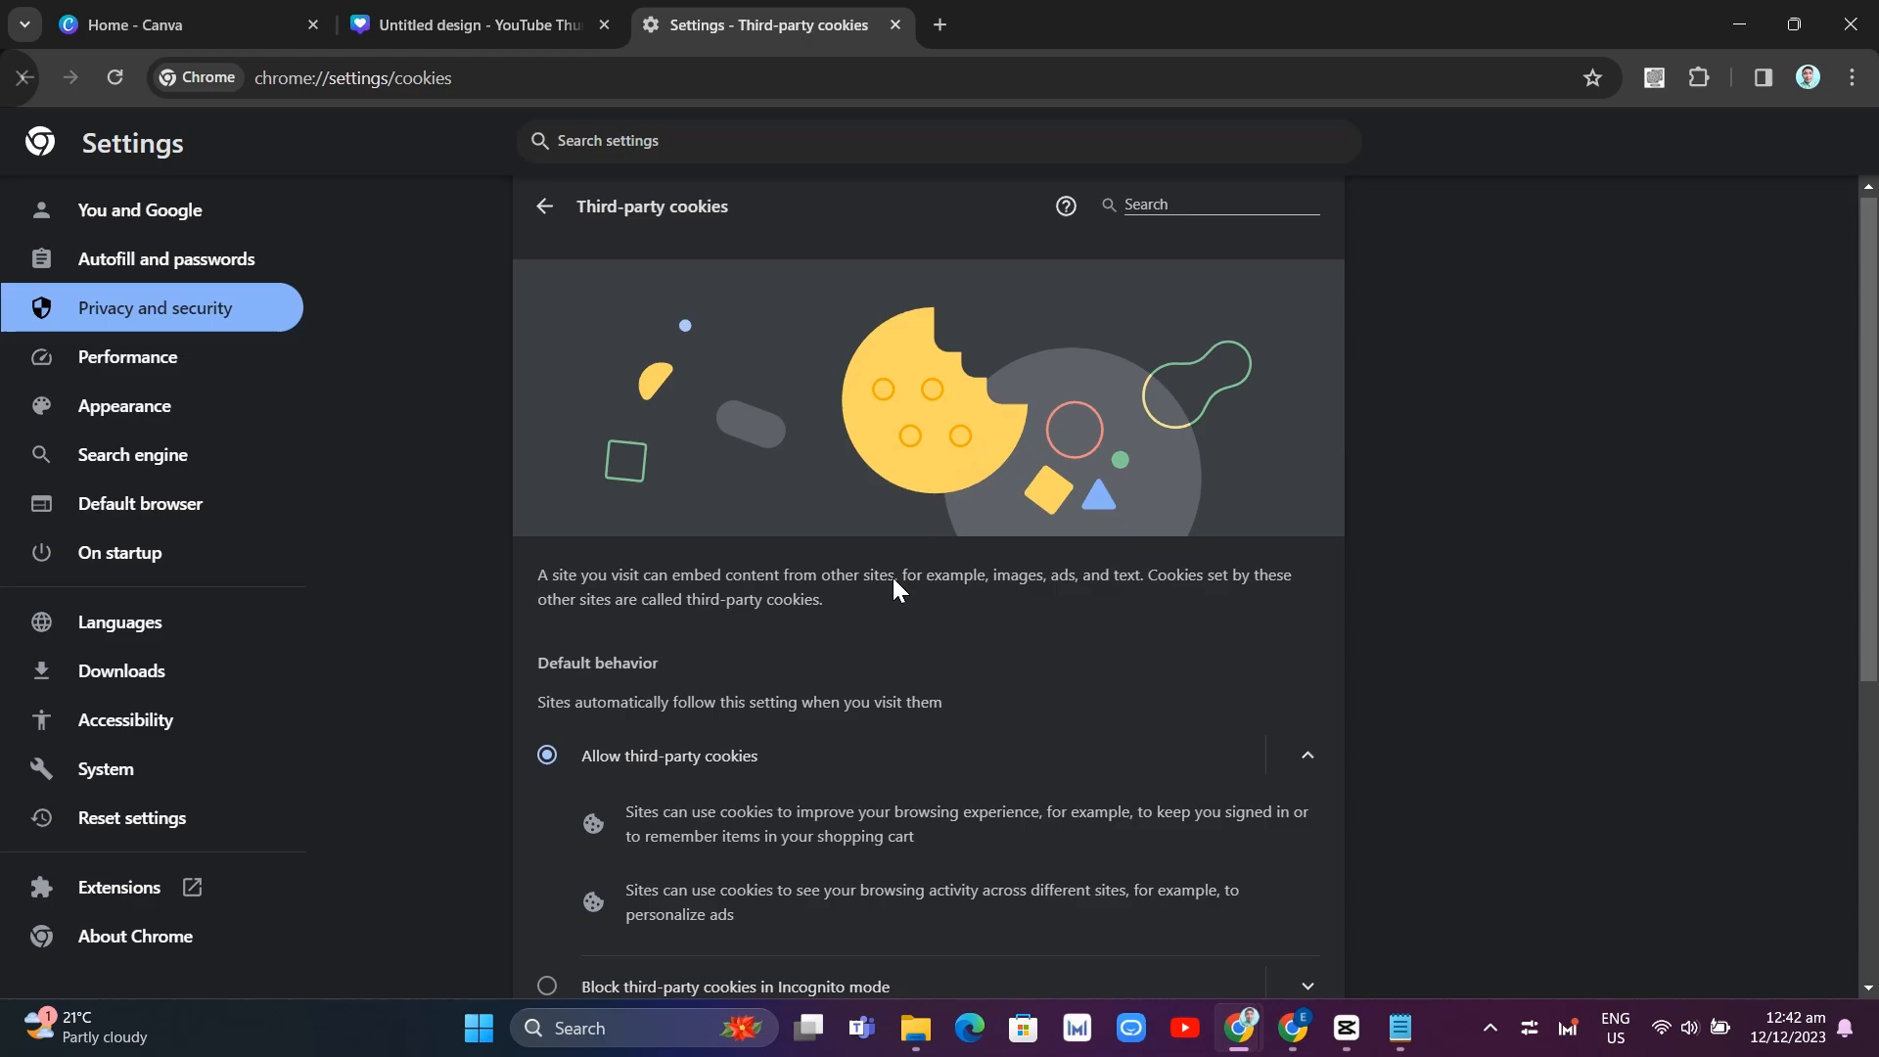
{"action": "scroll", "scroll_direction": "down", "scroll_amount": 3}
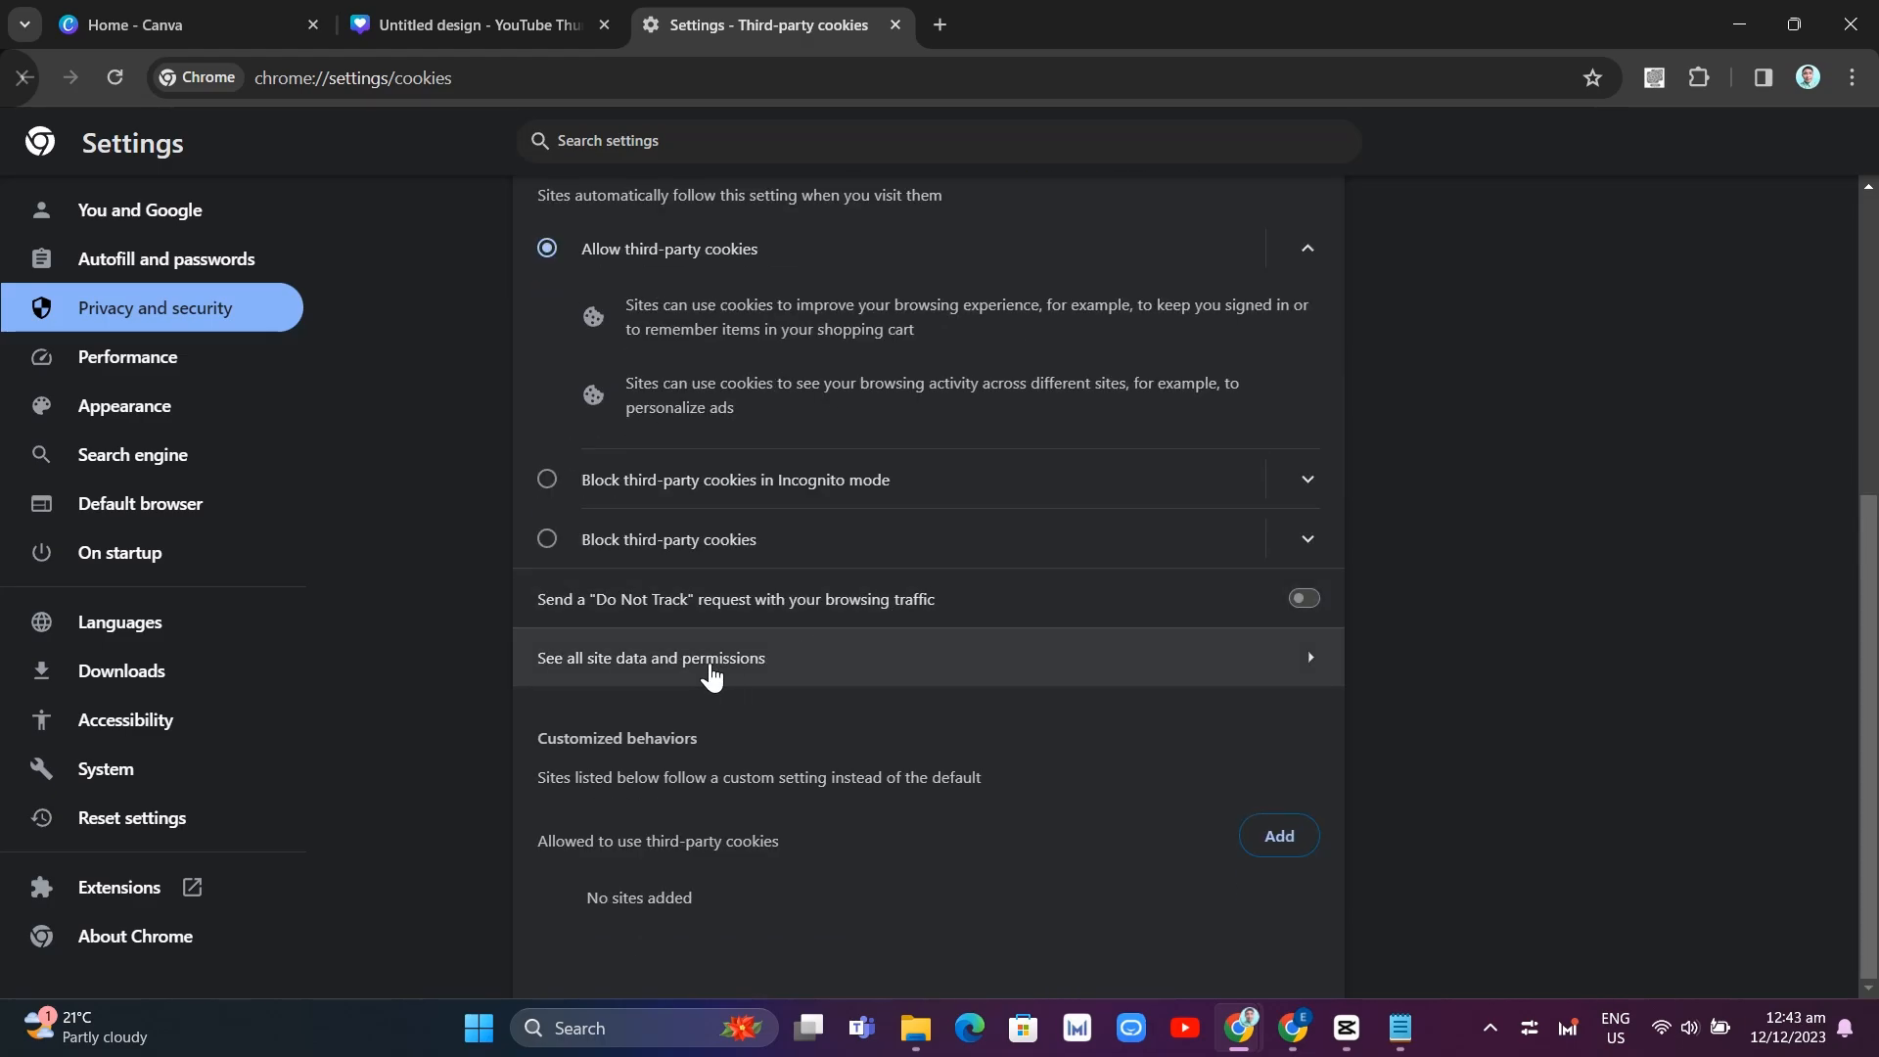
{"action": "left_click", "coordinate": [709, 657]}
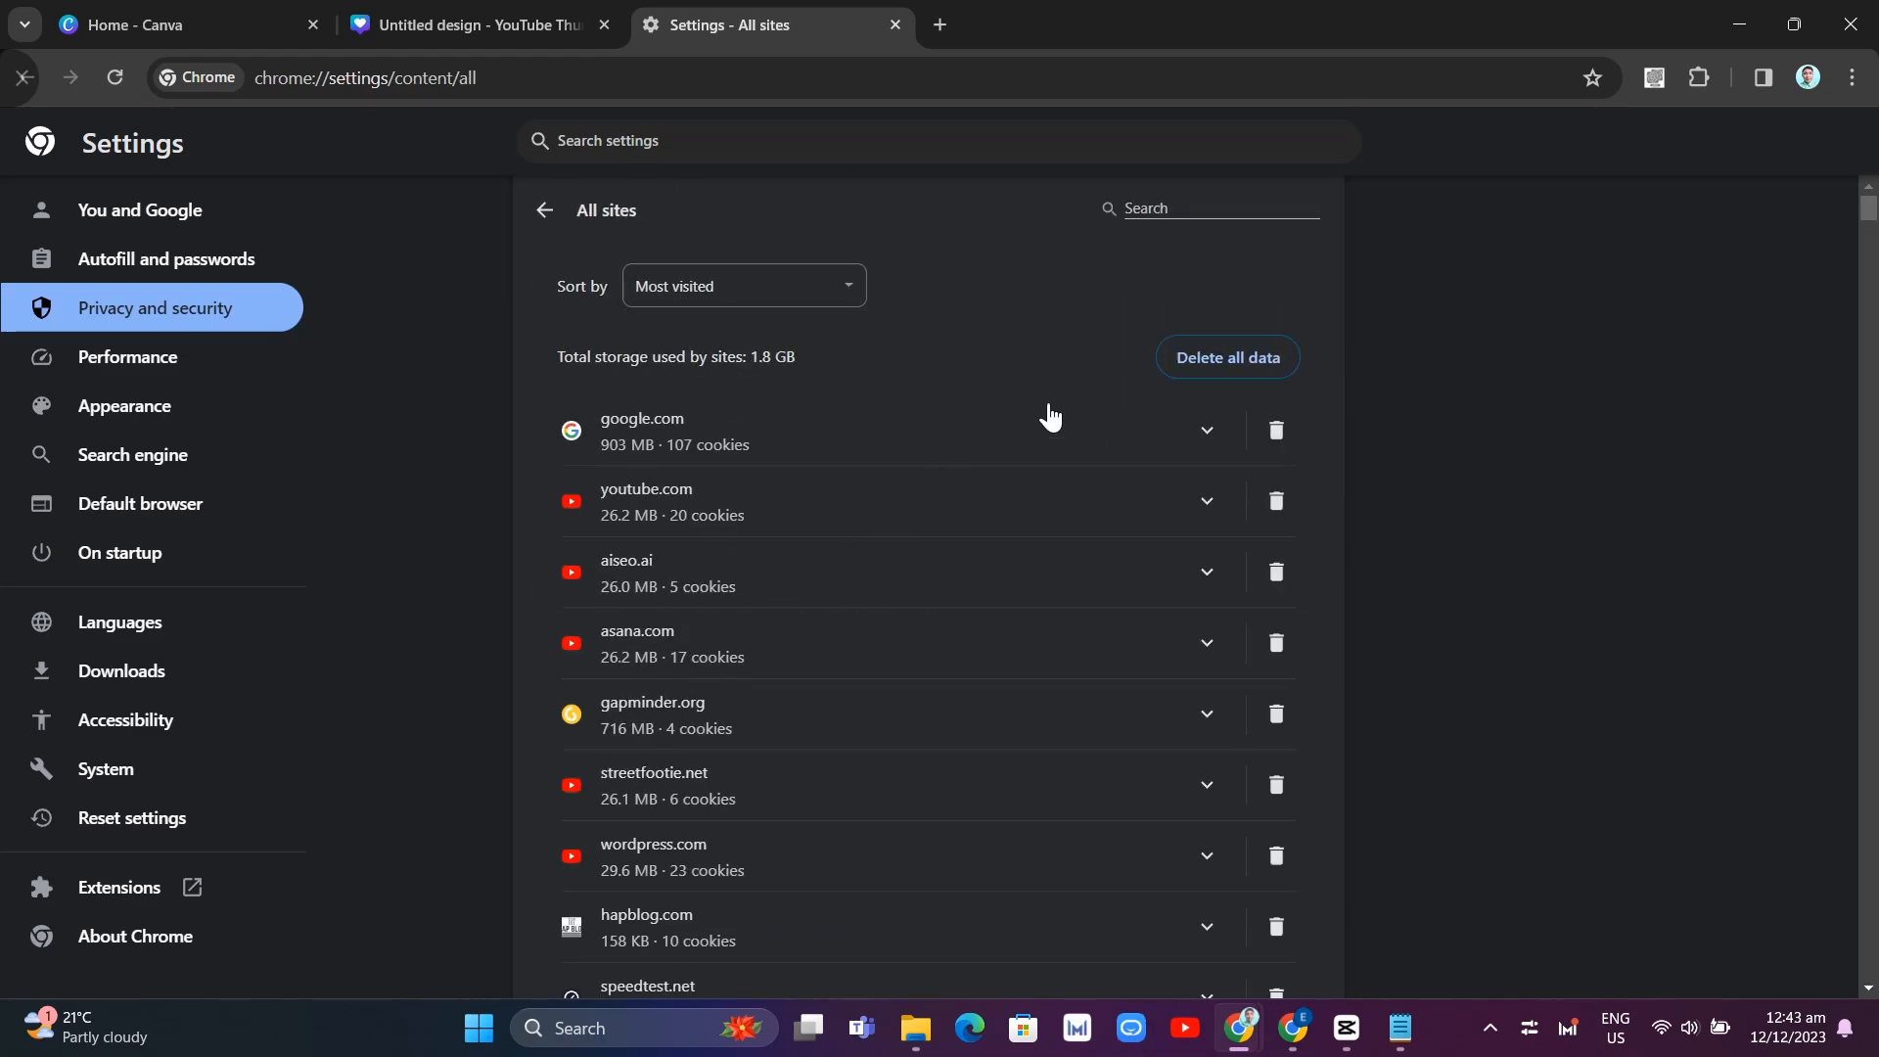
{"action": "type", "text": "canva"}
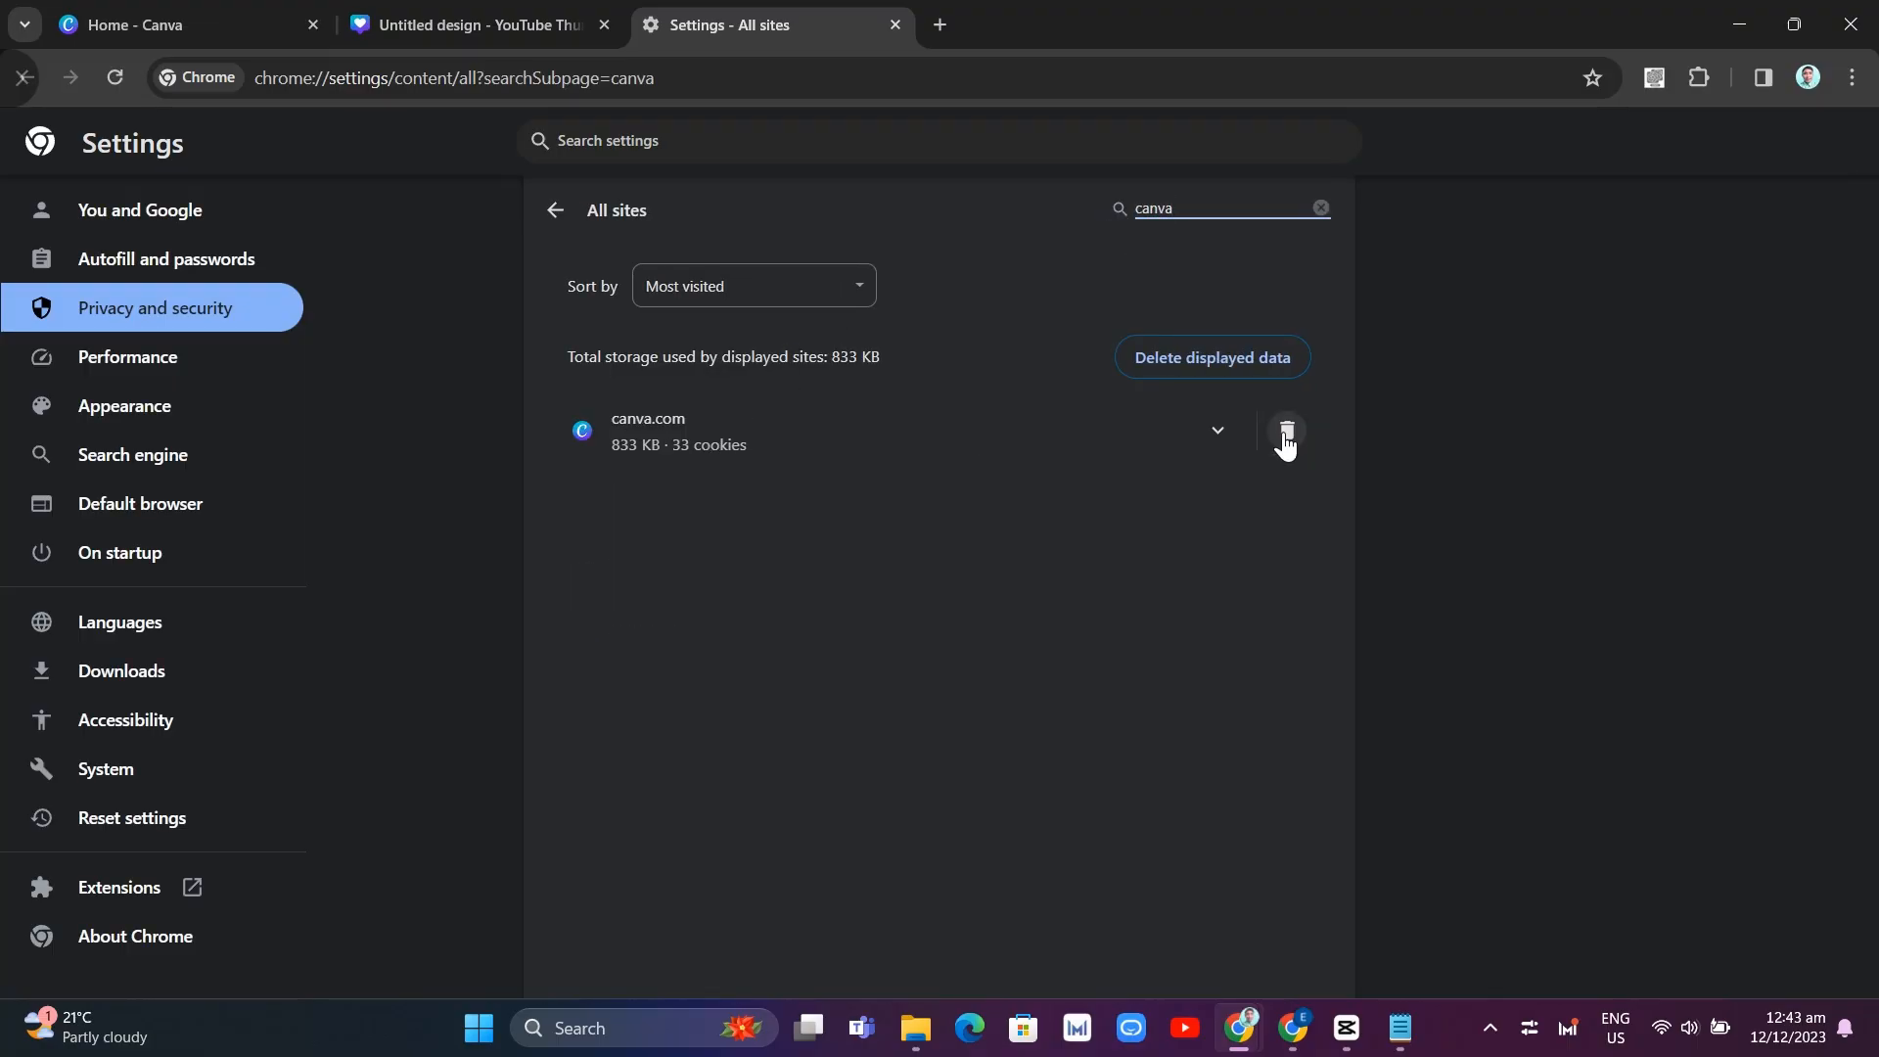
- Delete canva.com's stored data and cookies and confirm the deletion
{"action": "left_click", "coordinate": [1287, 432]}
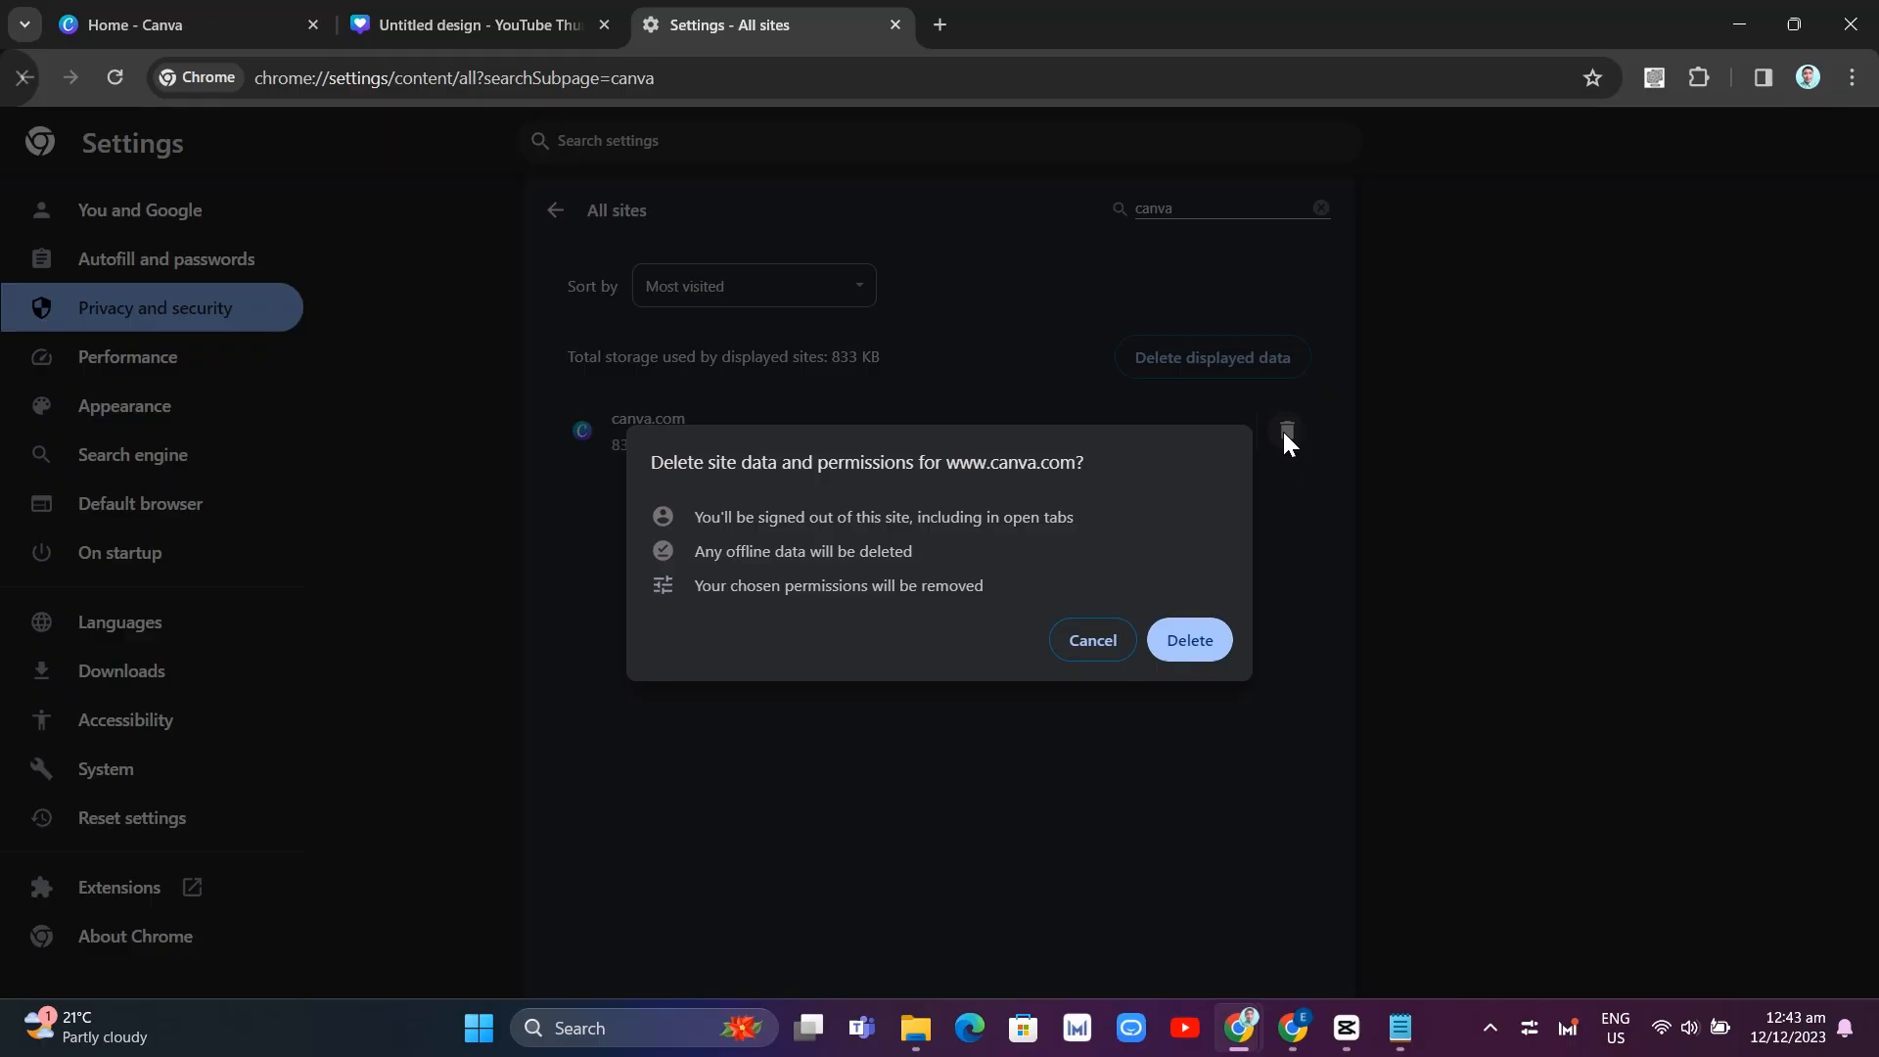
{"action": "mouse_move", "coordinate": [1068, 507]}
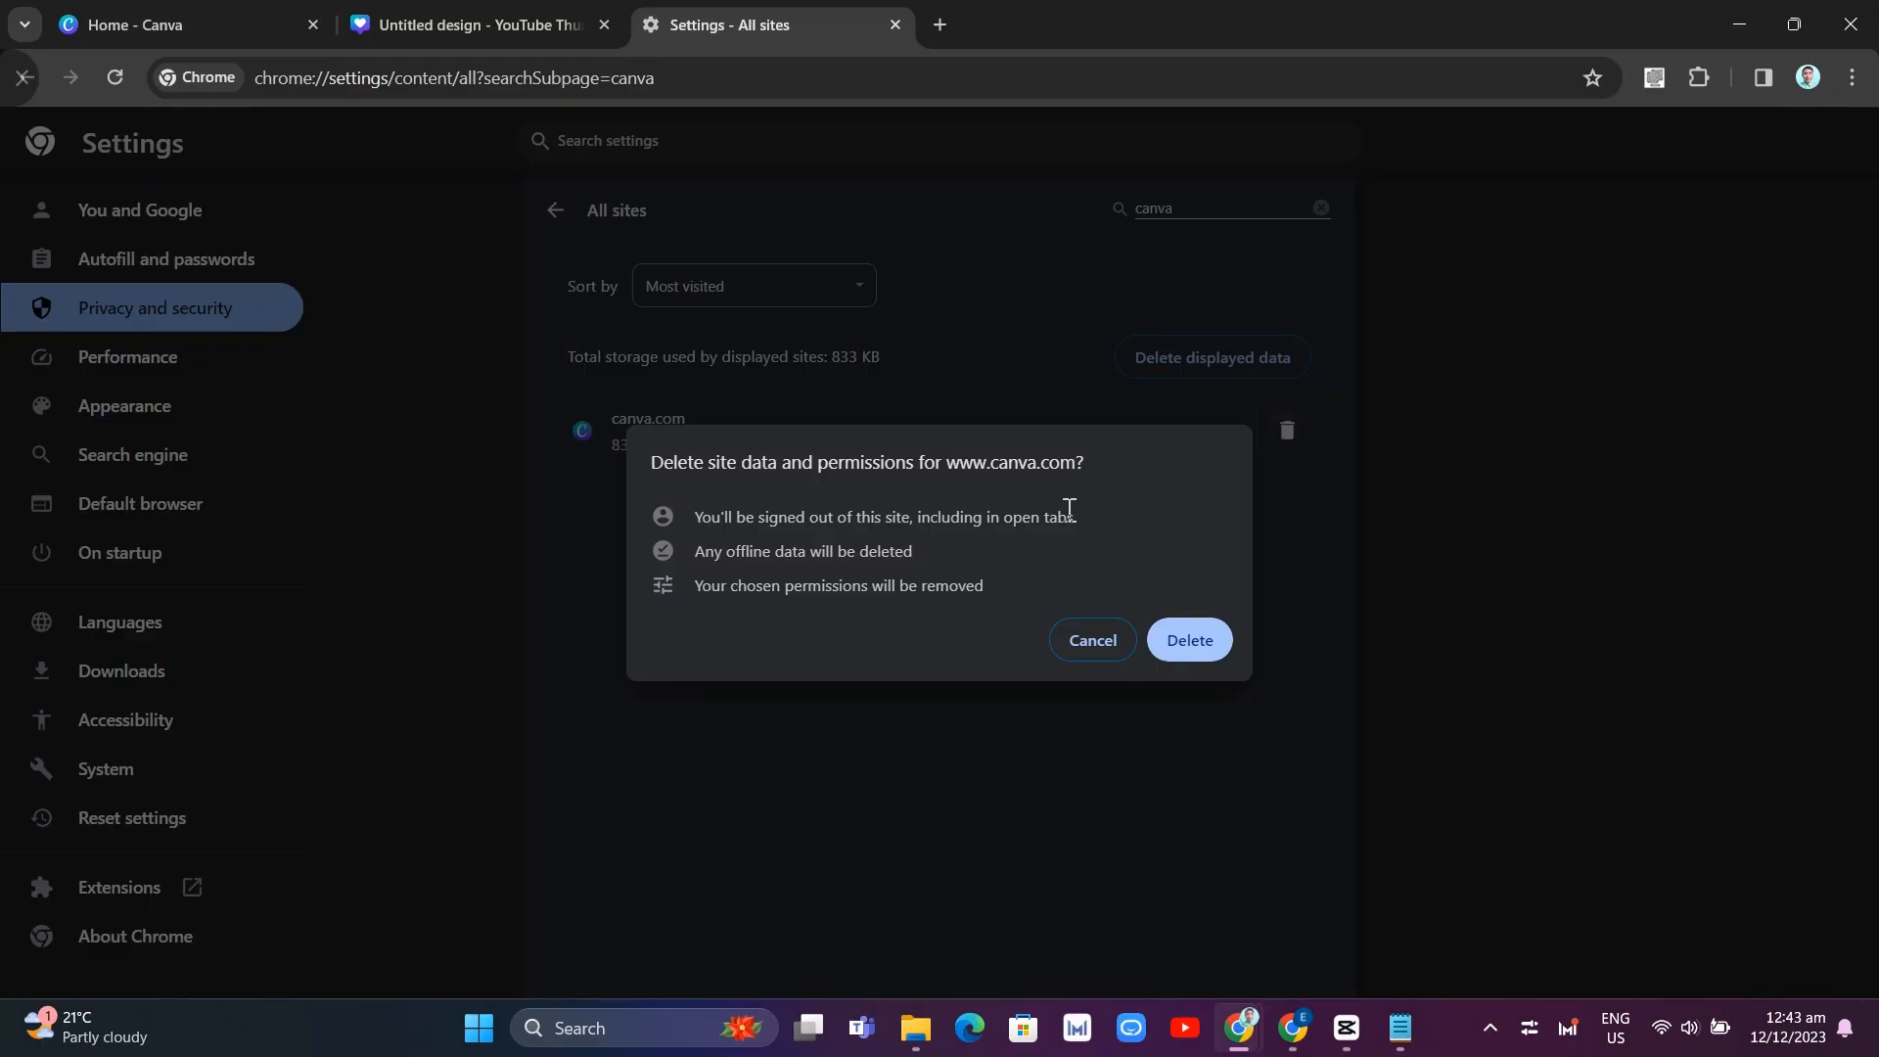
{"action": "mouse_move", "coordinate": [973, 678]}
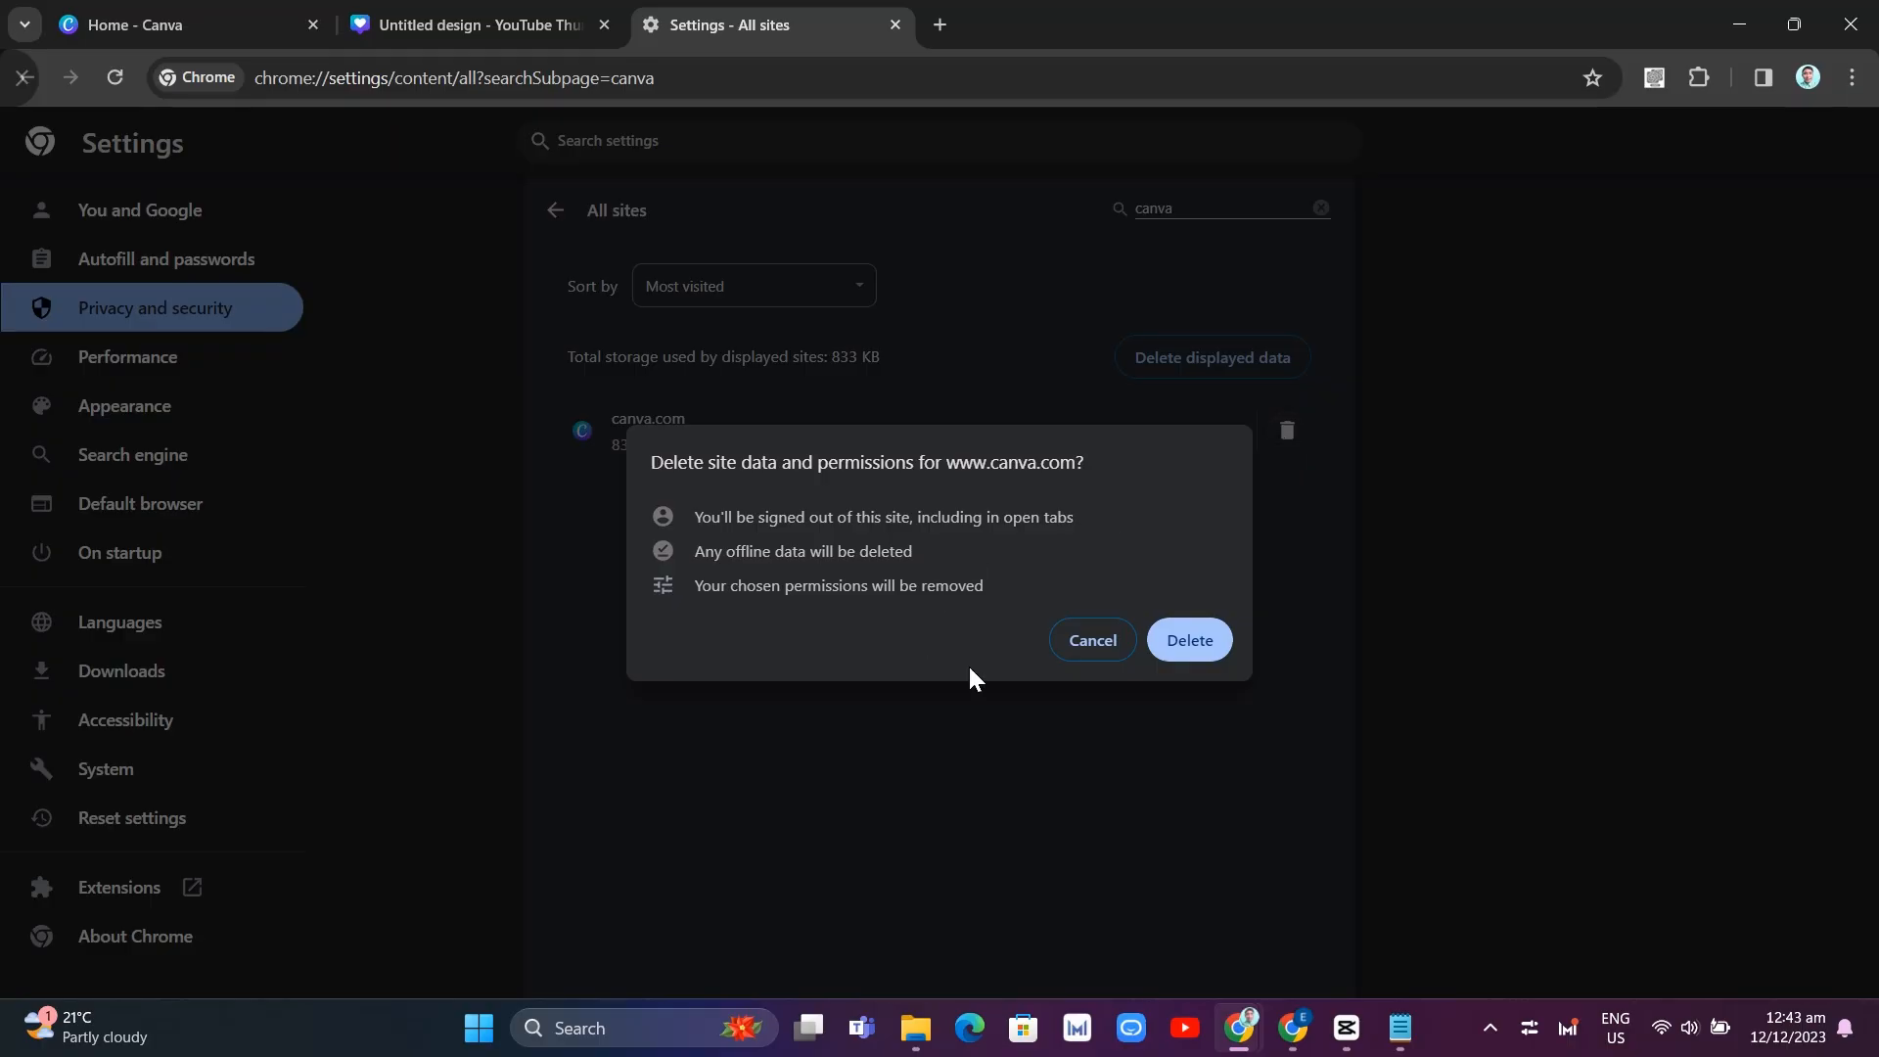
{"action": "left_click", "coordinate": [1090, 640]}
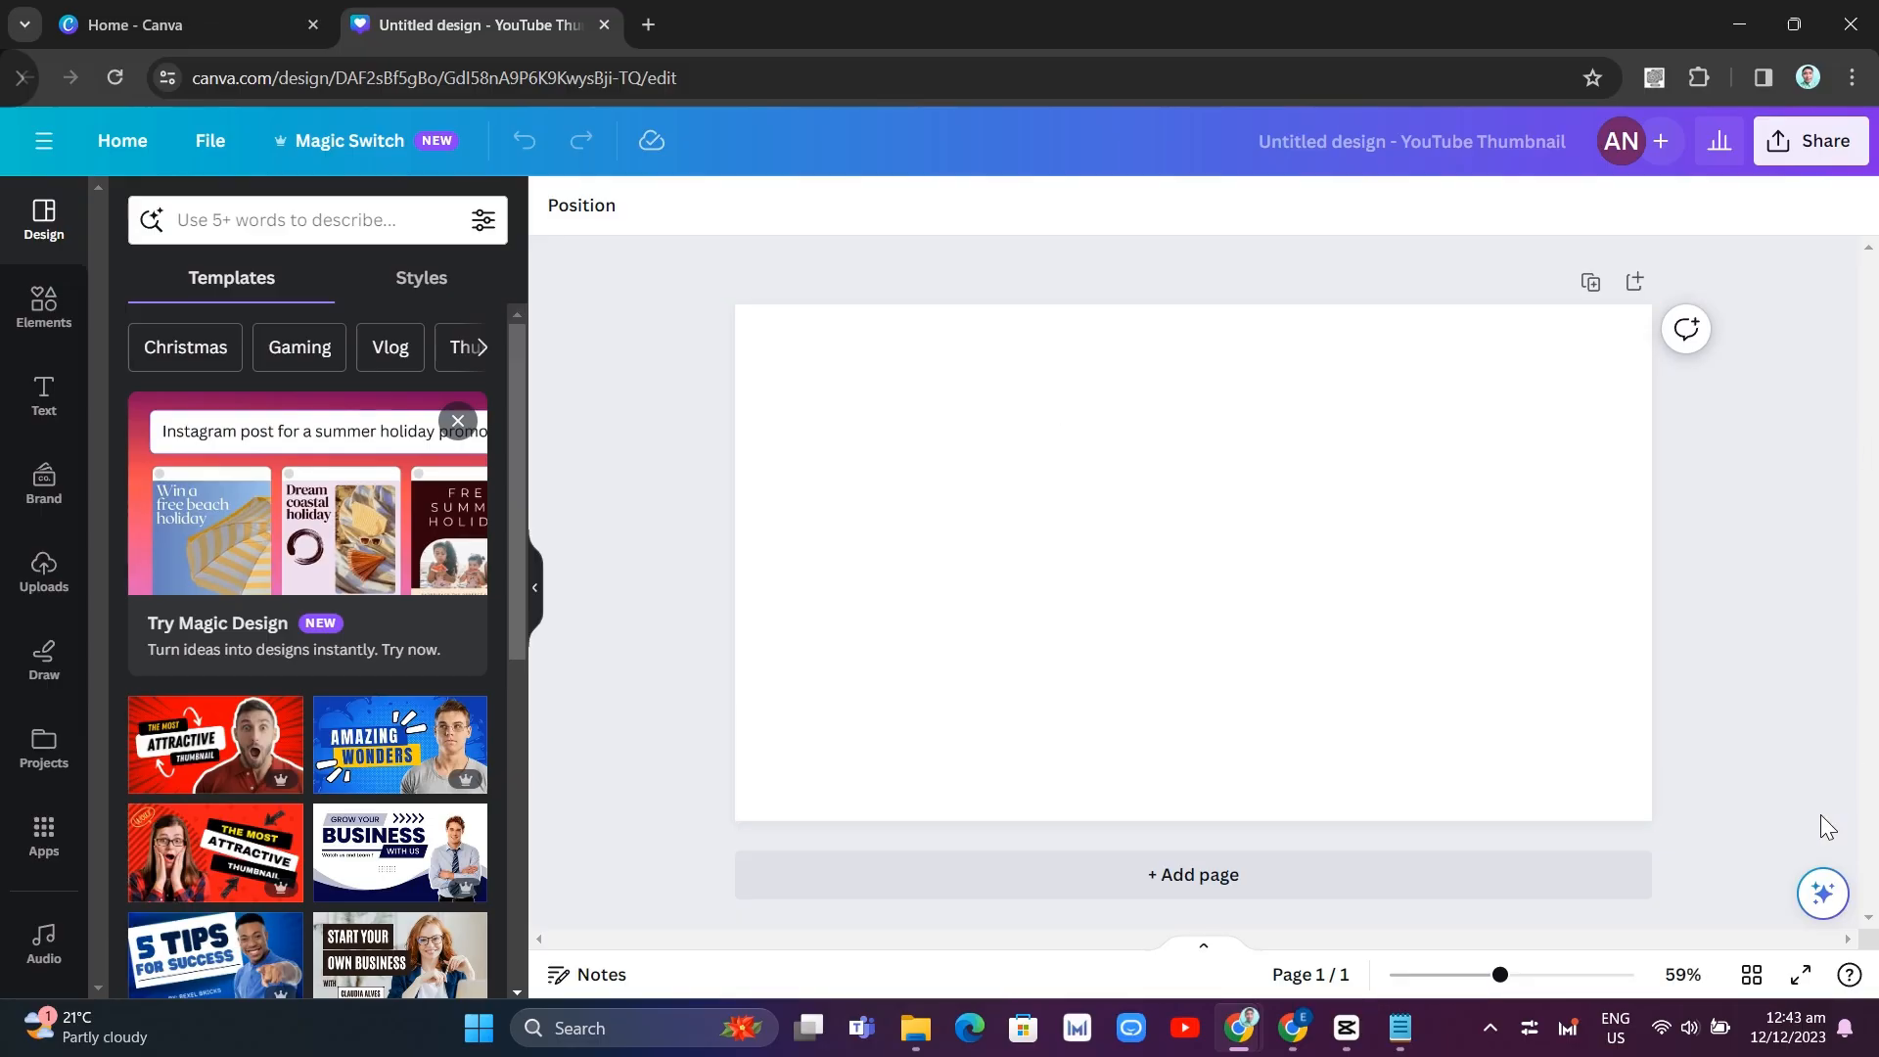
{"action": "mouse_move", "coordinate": [1726, 803]}
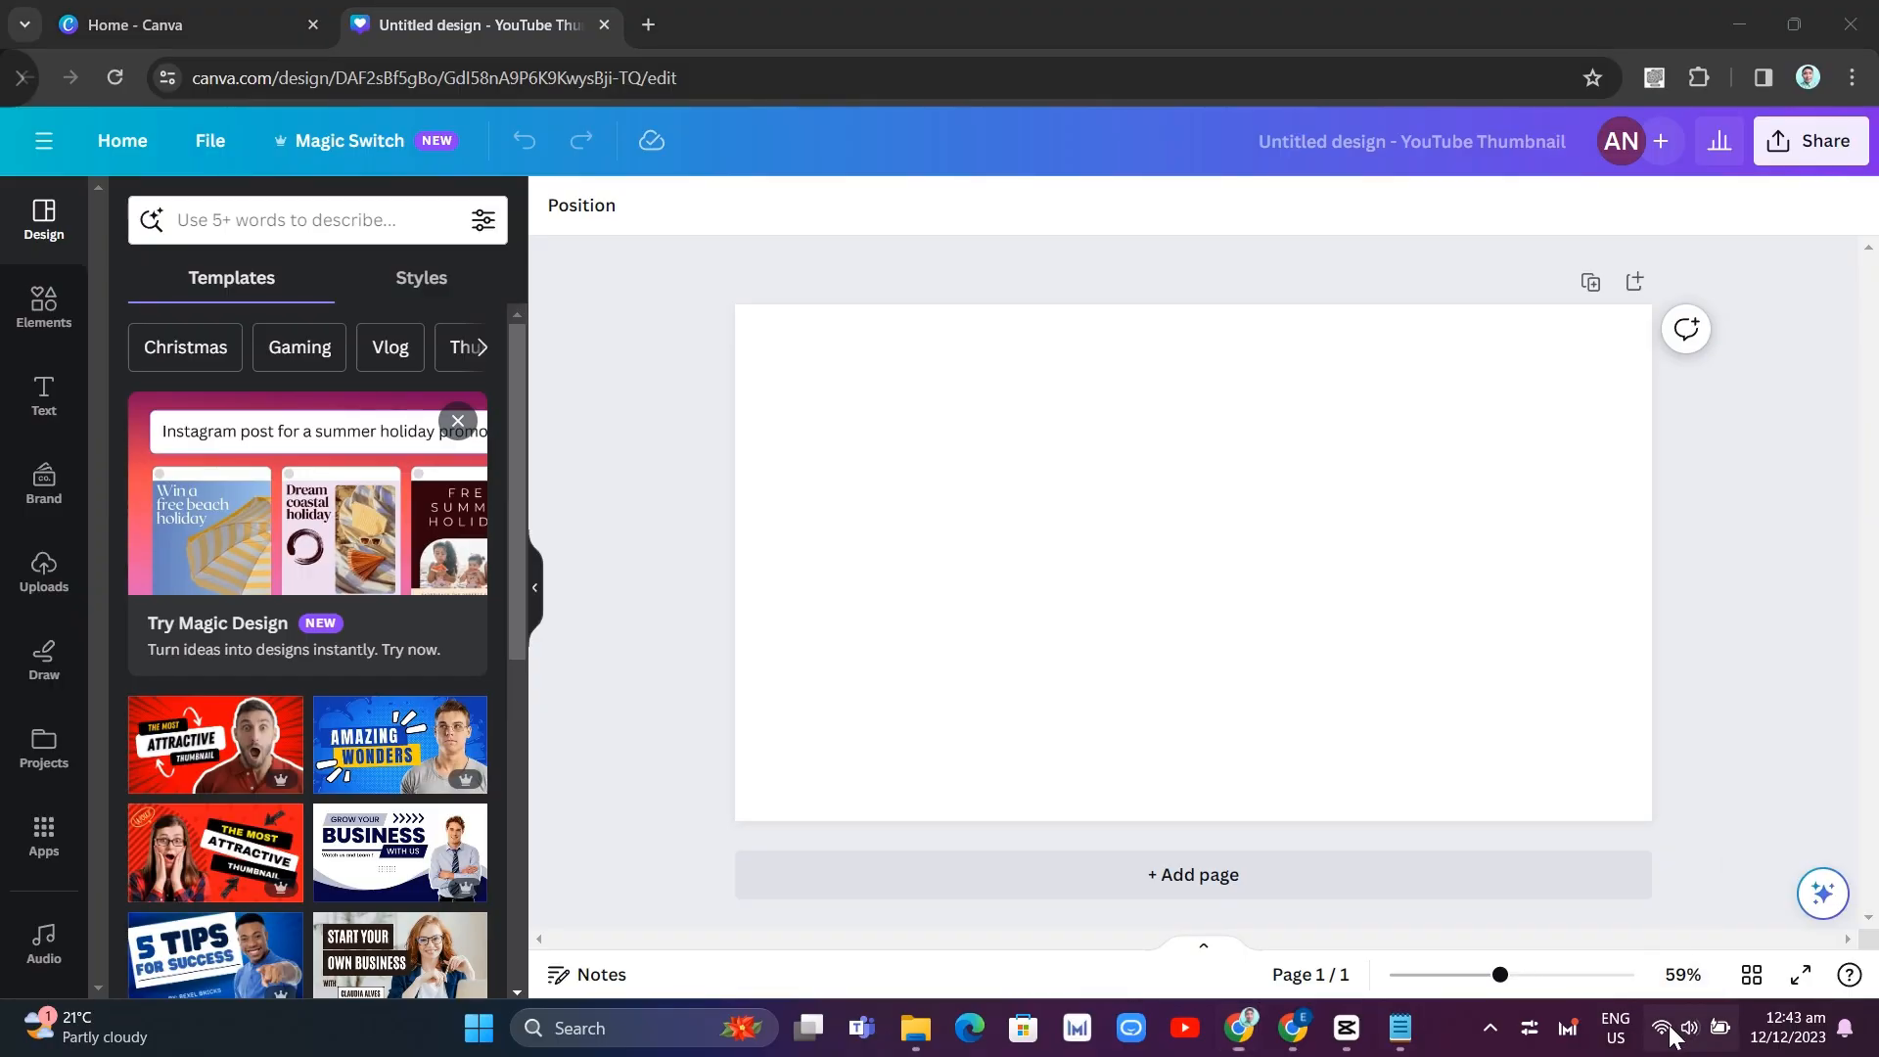
- Show Windows Quick Settings with the current Wi-Fi connection from the taskbar network icon
{"action": "left_click", "coordinate": [1664, 1029]}
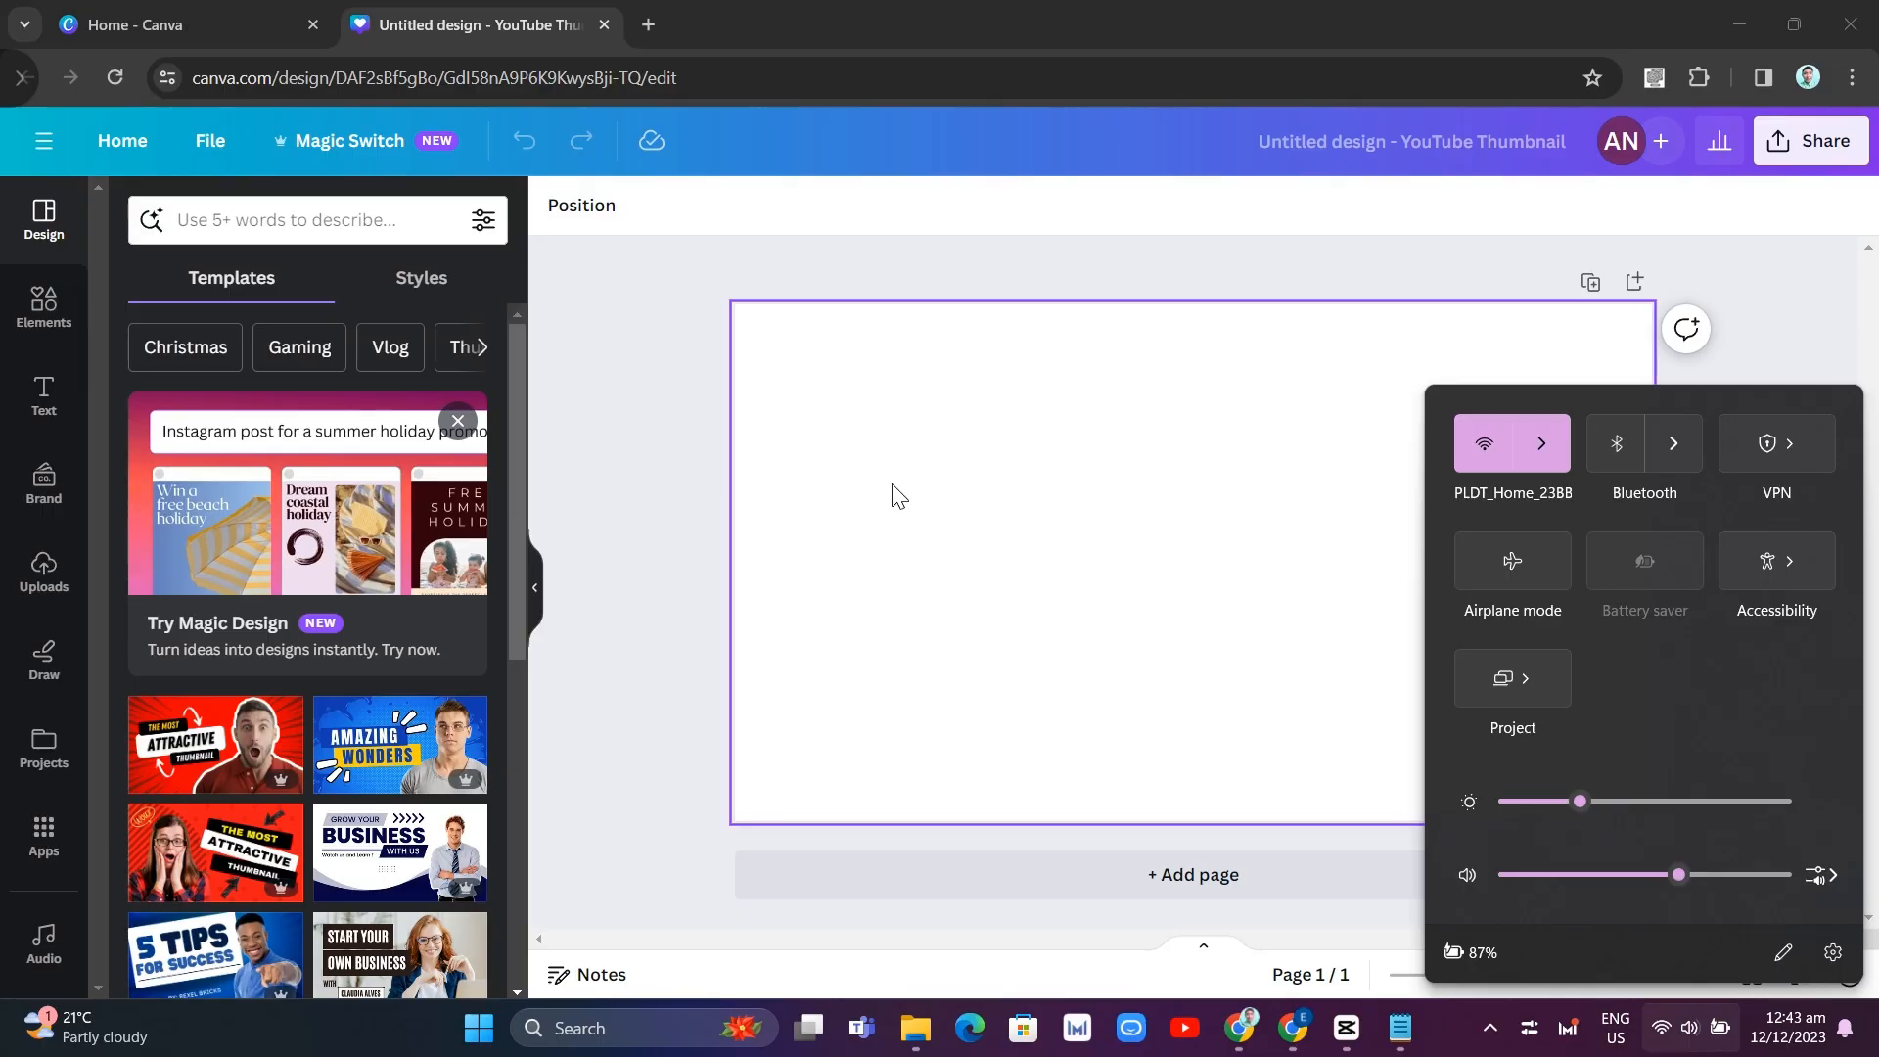
{"action": "mouse_move", "coordinate": [1035, 573]}
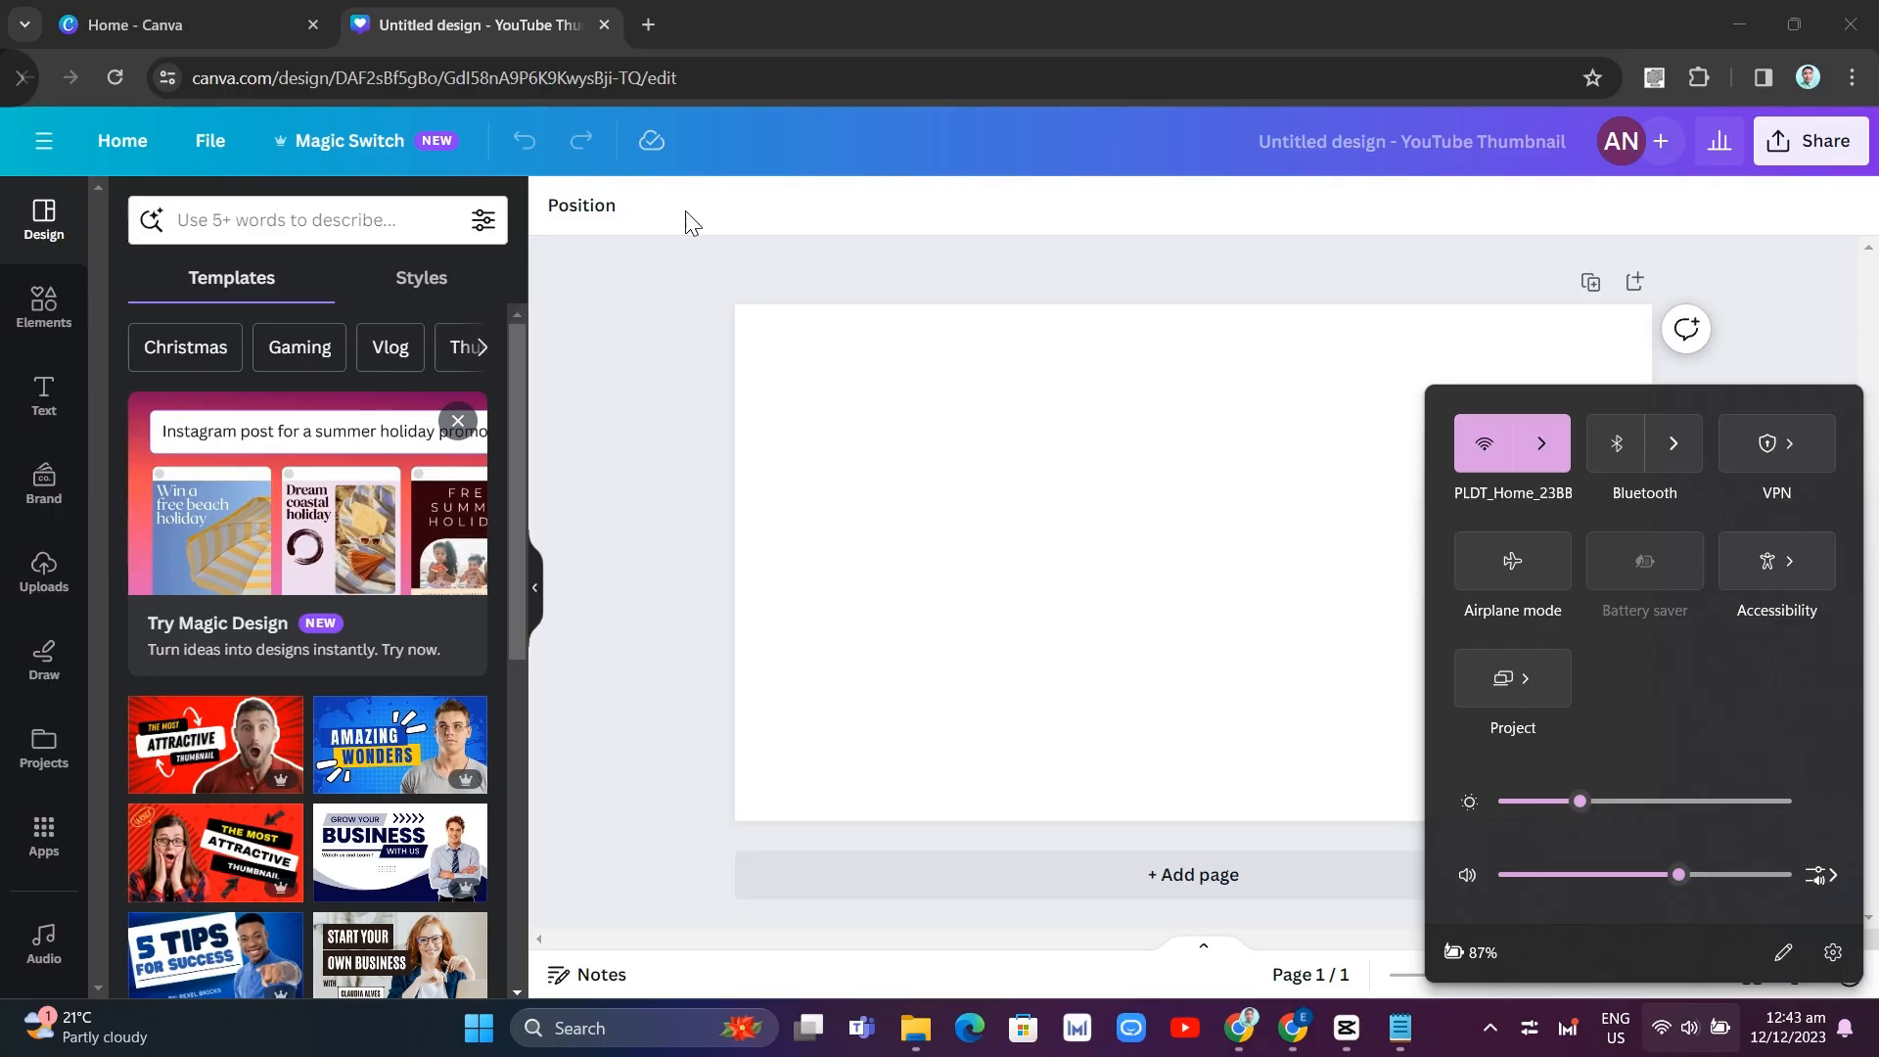
{"action": "mouse_move", "coordinate": [714, 907]}
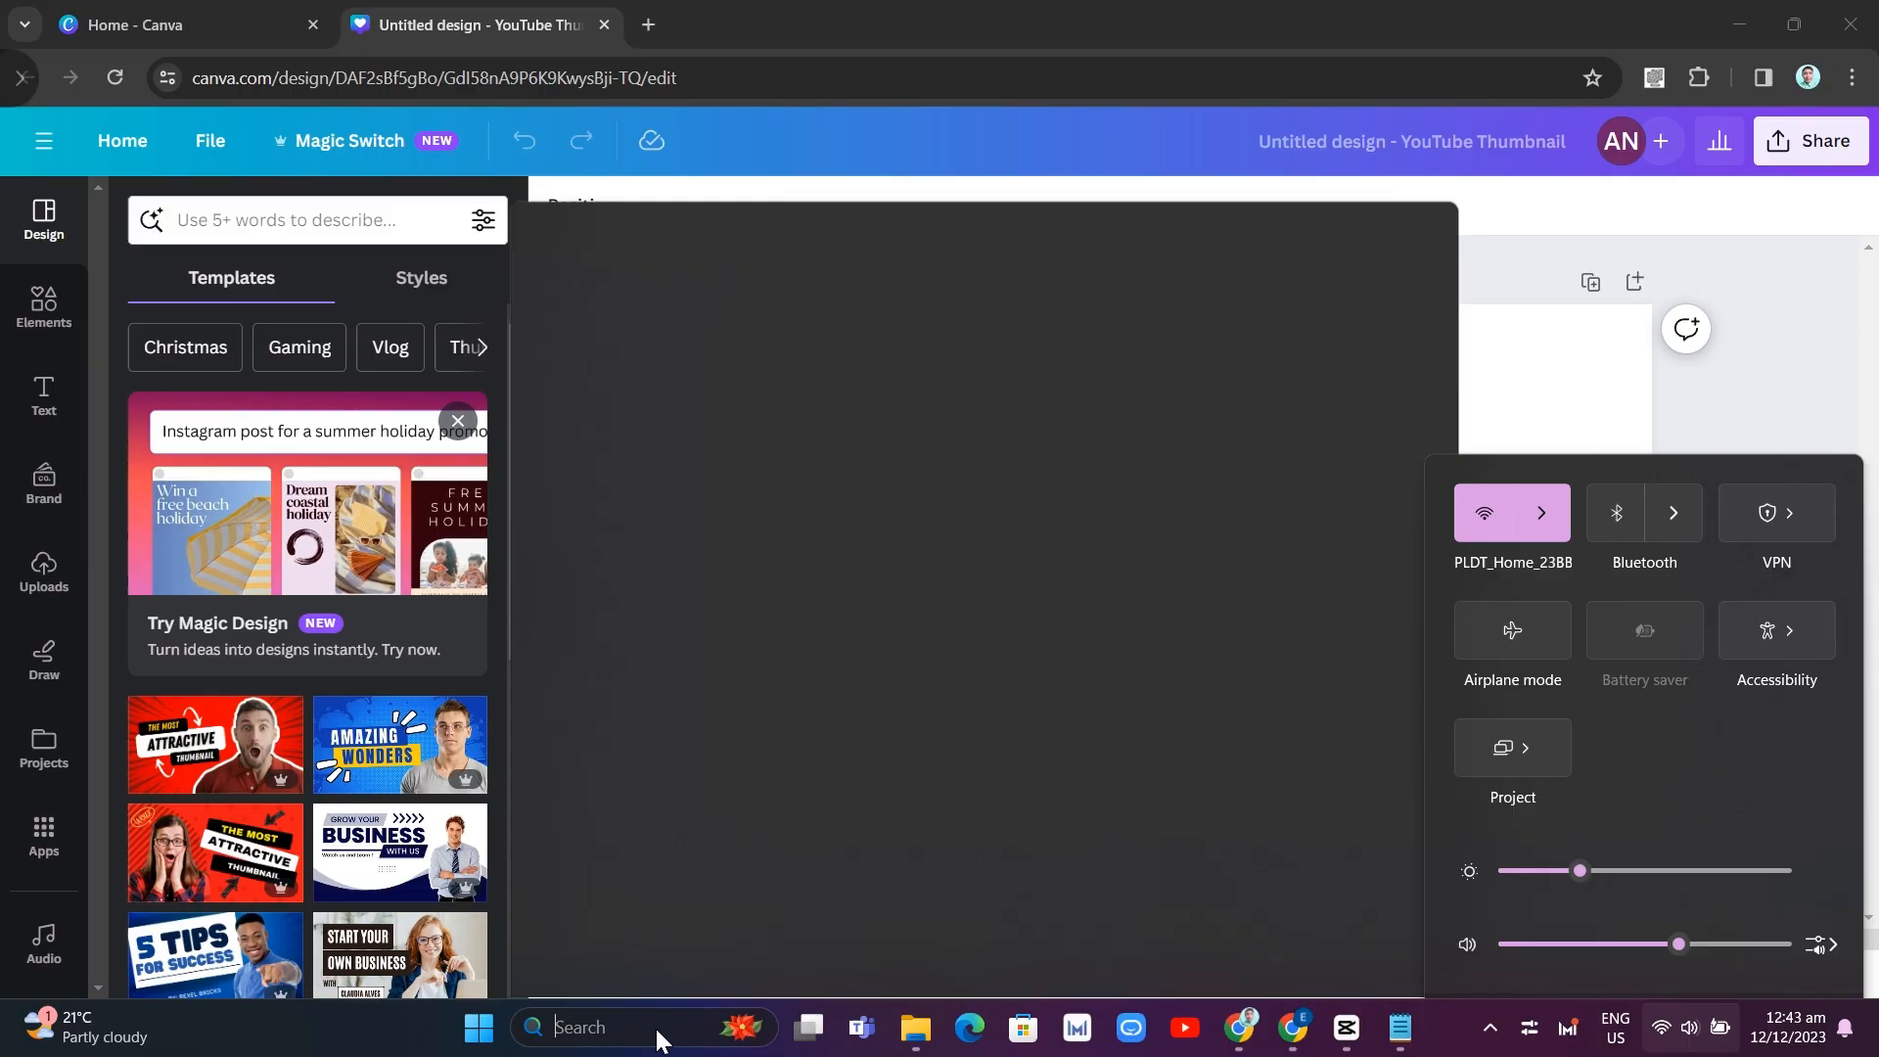
- Search for and launch IPVanish, approving the User Account Control prompt
{"action": "type", "text": "ipvanish"}
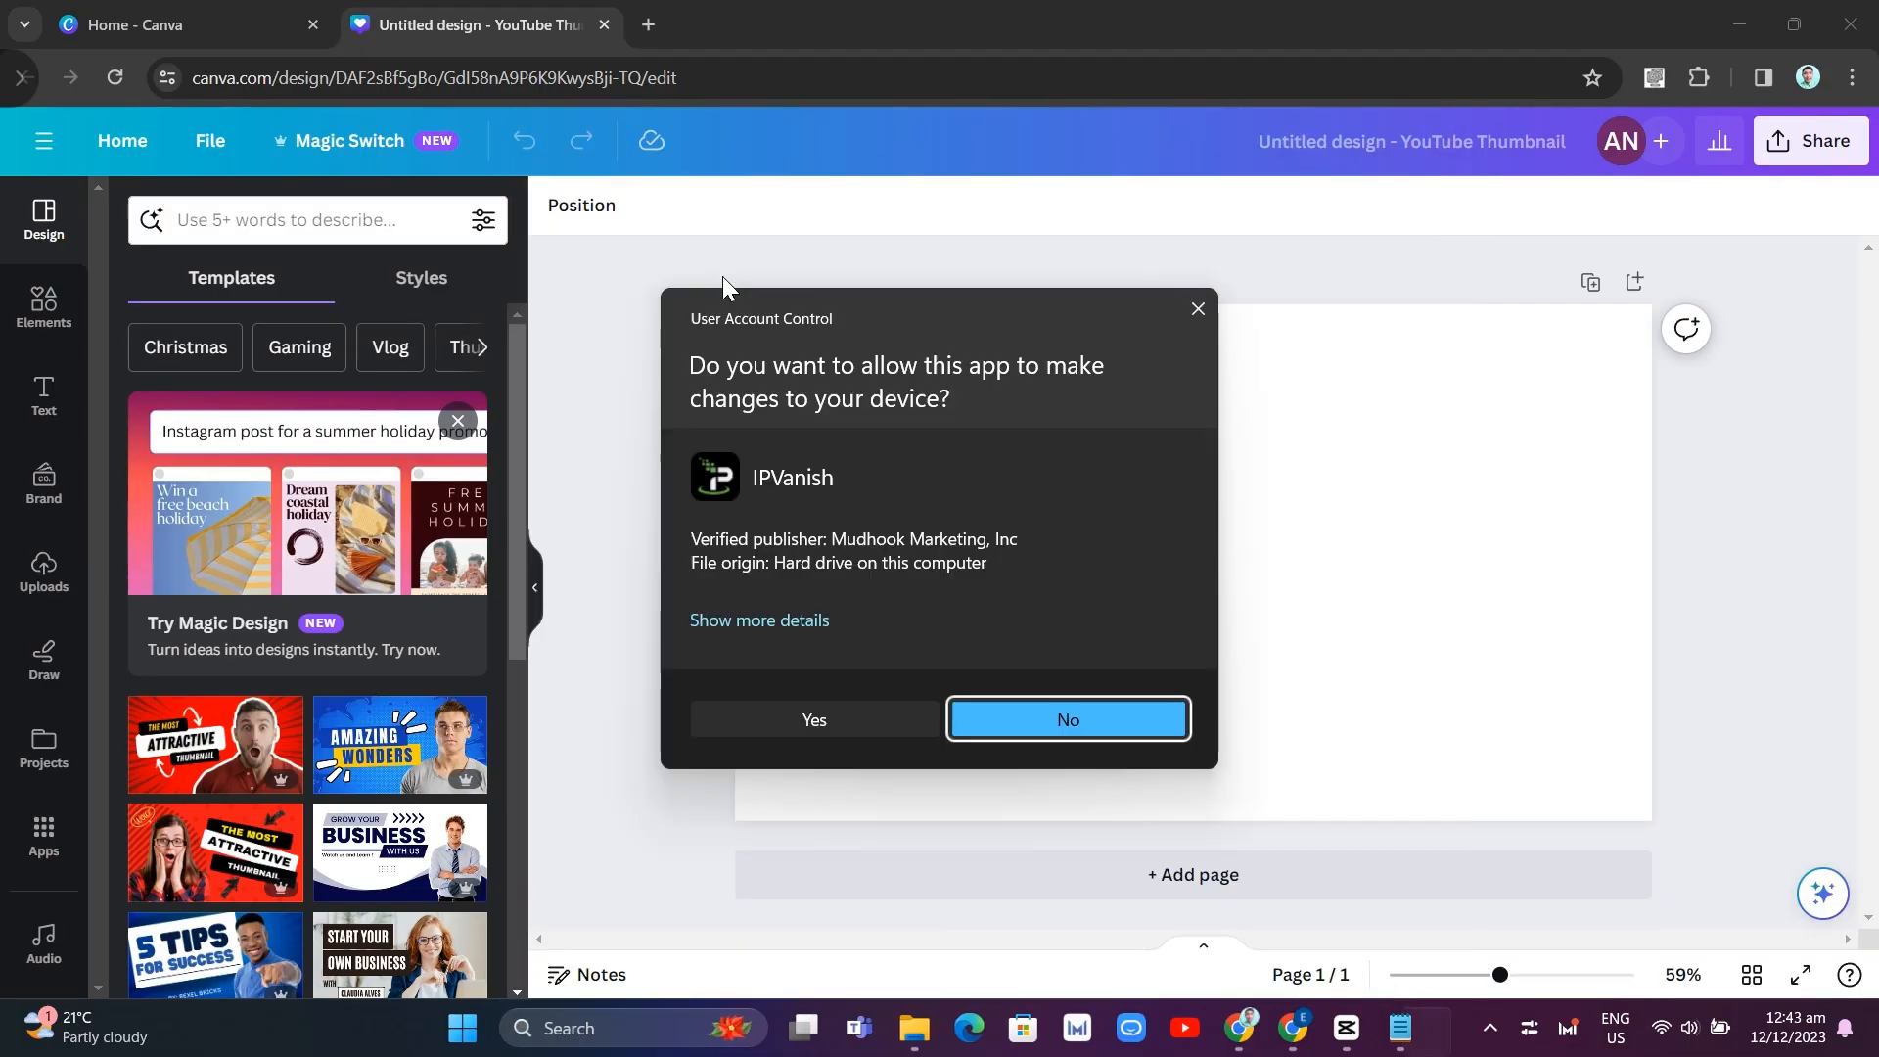
{"action": "left_click", "coordinate": [1066, 720]}
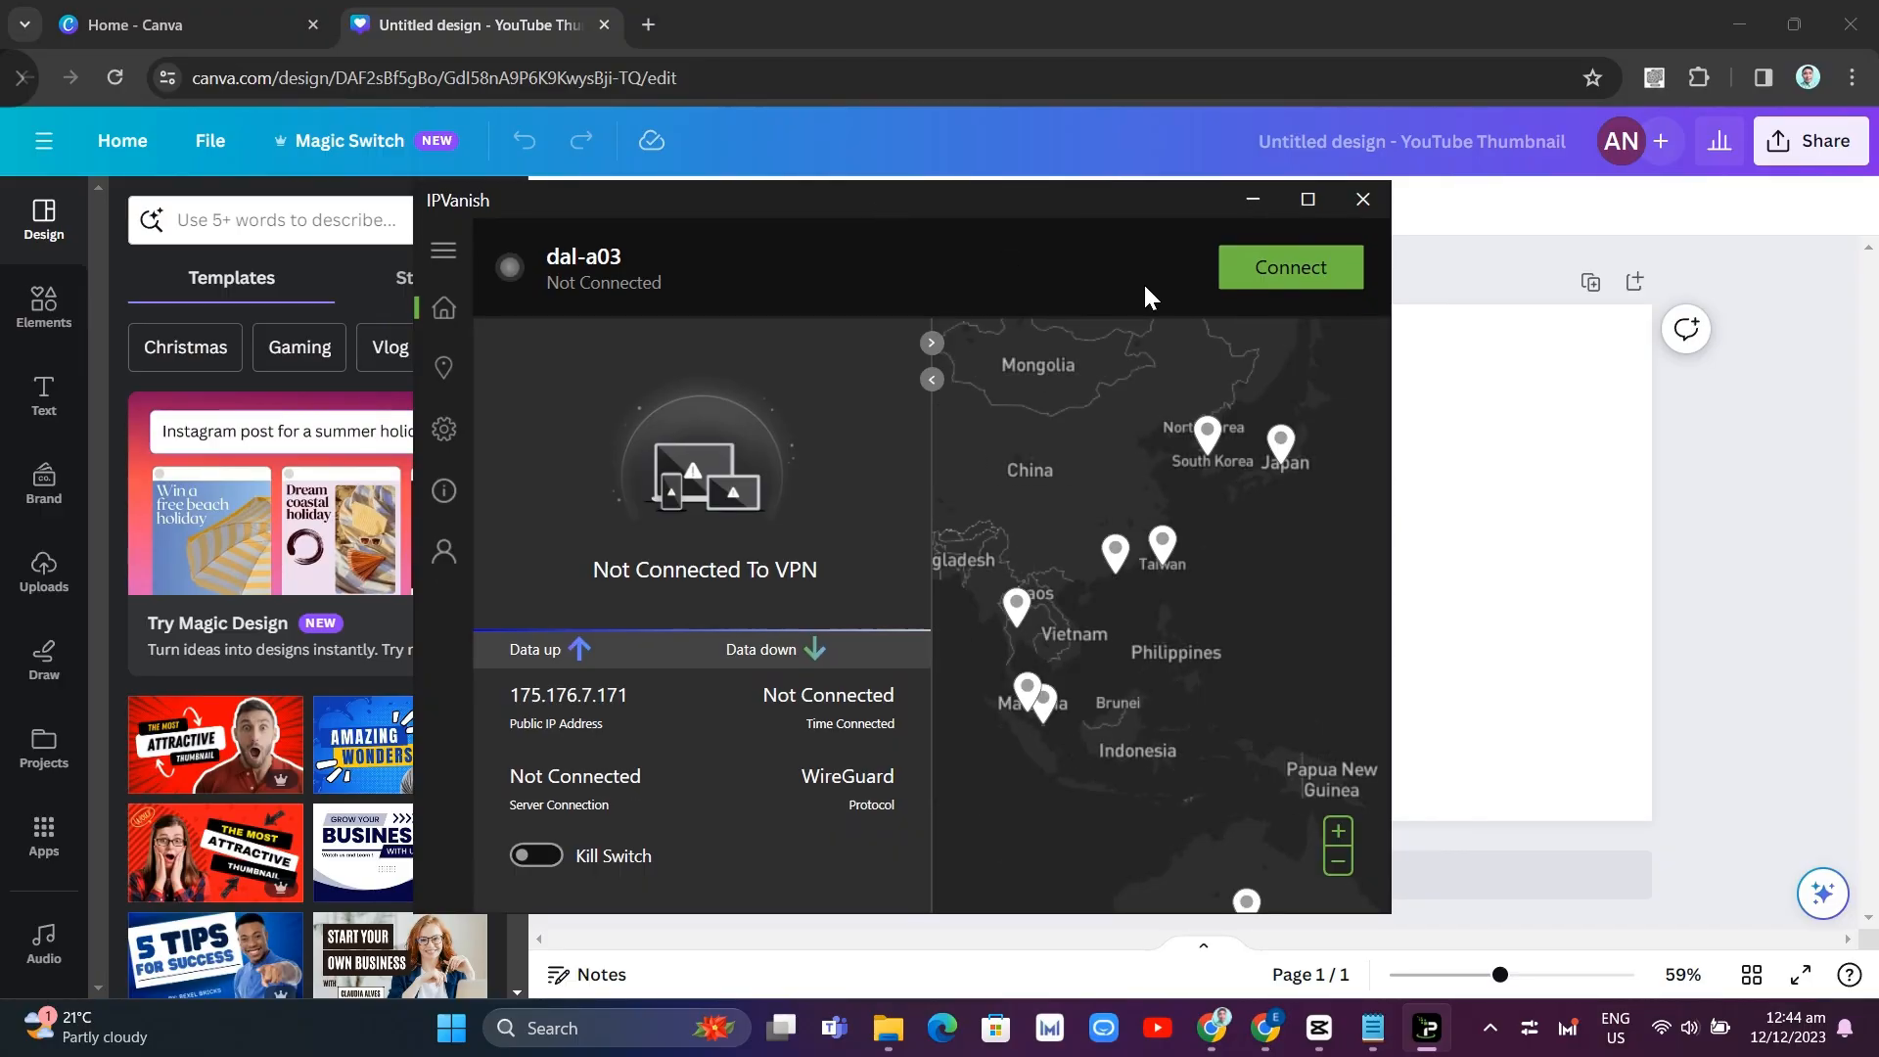
- Connect IPVanish to the dal-a03 VPN server
{"action": "left_click", "coordinate": [1290, 266]}
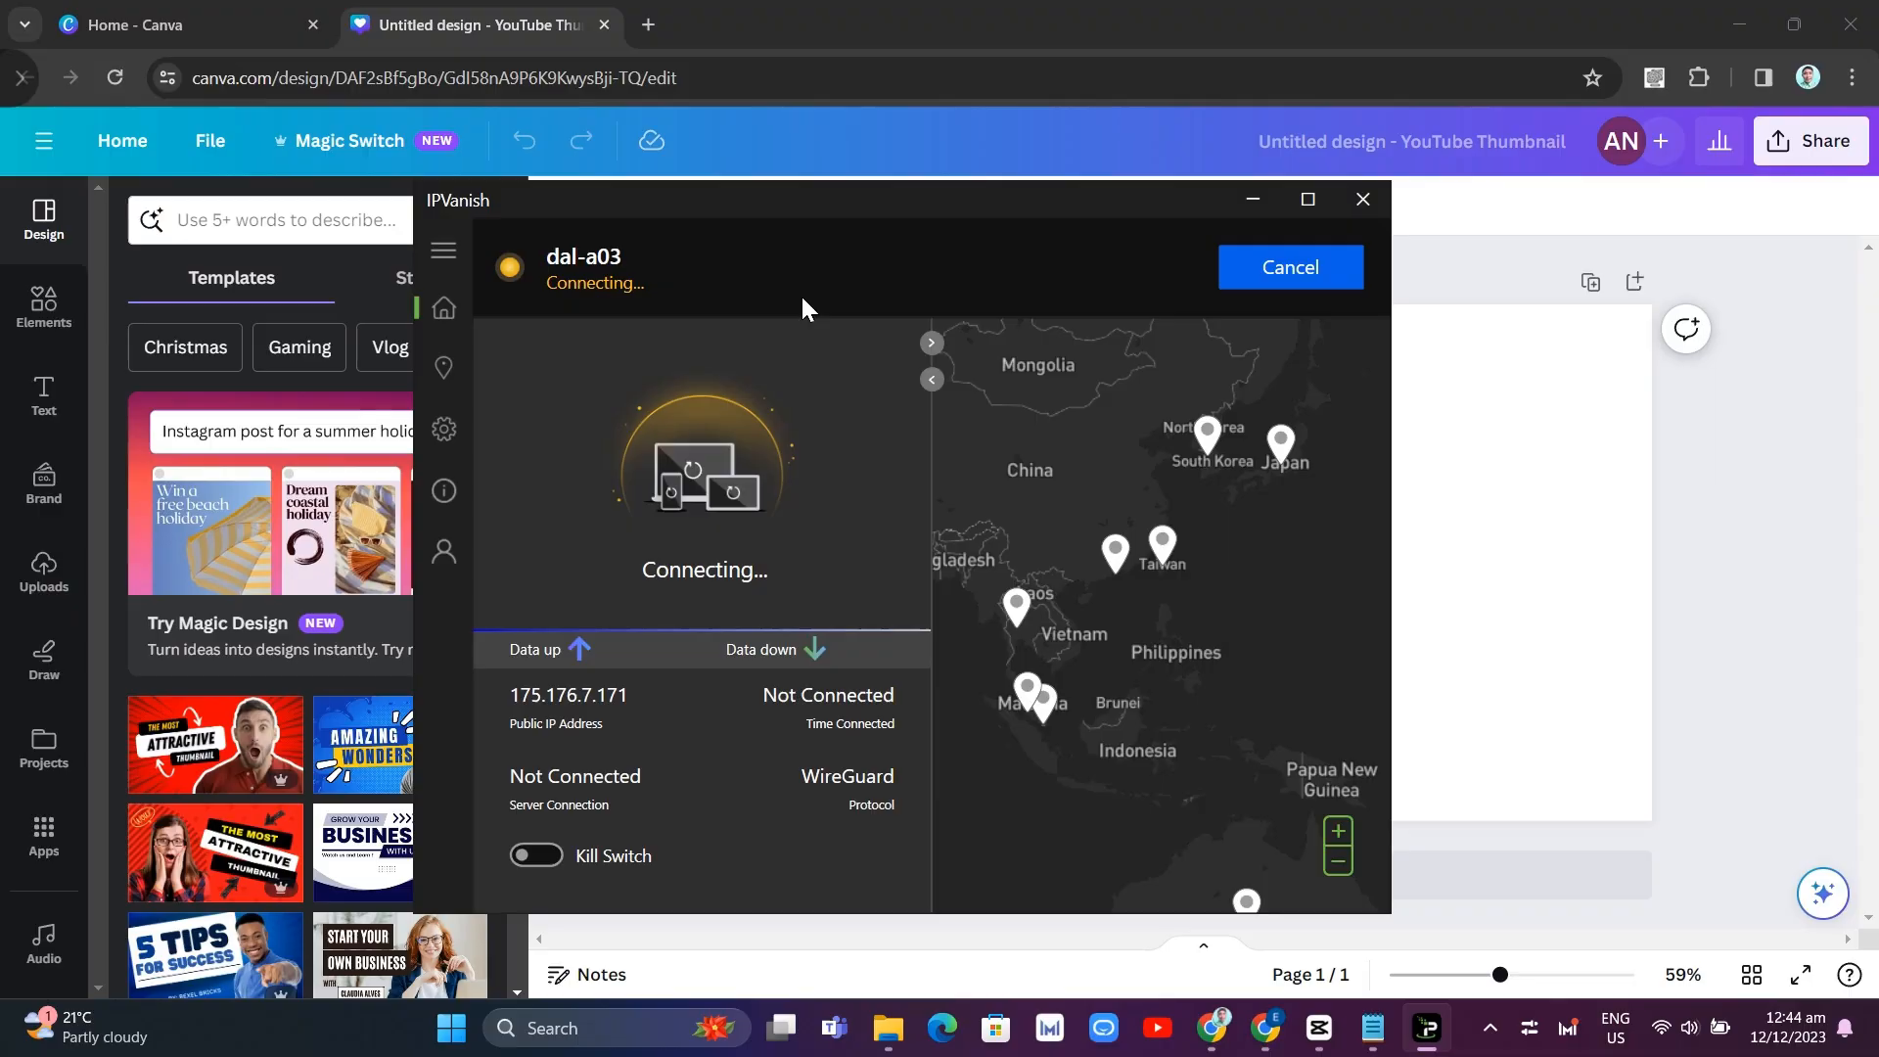
{"action": "left_click", "coordinate": [269, 220]}
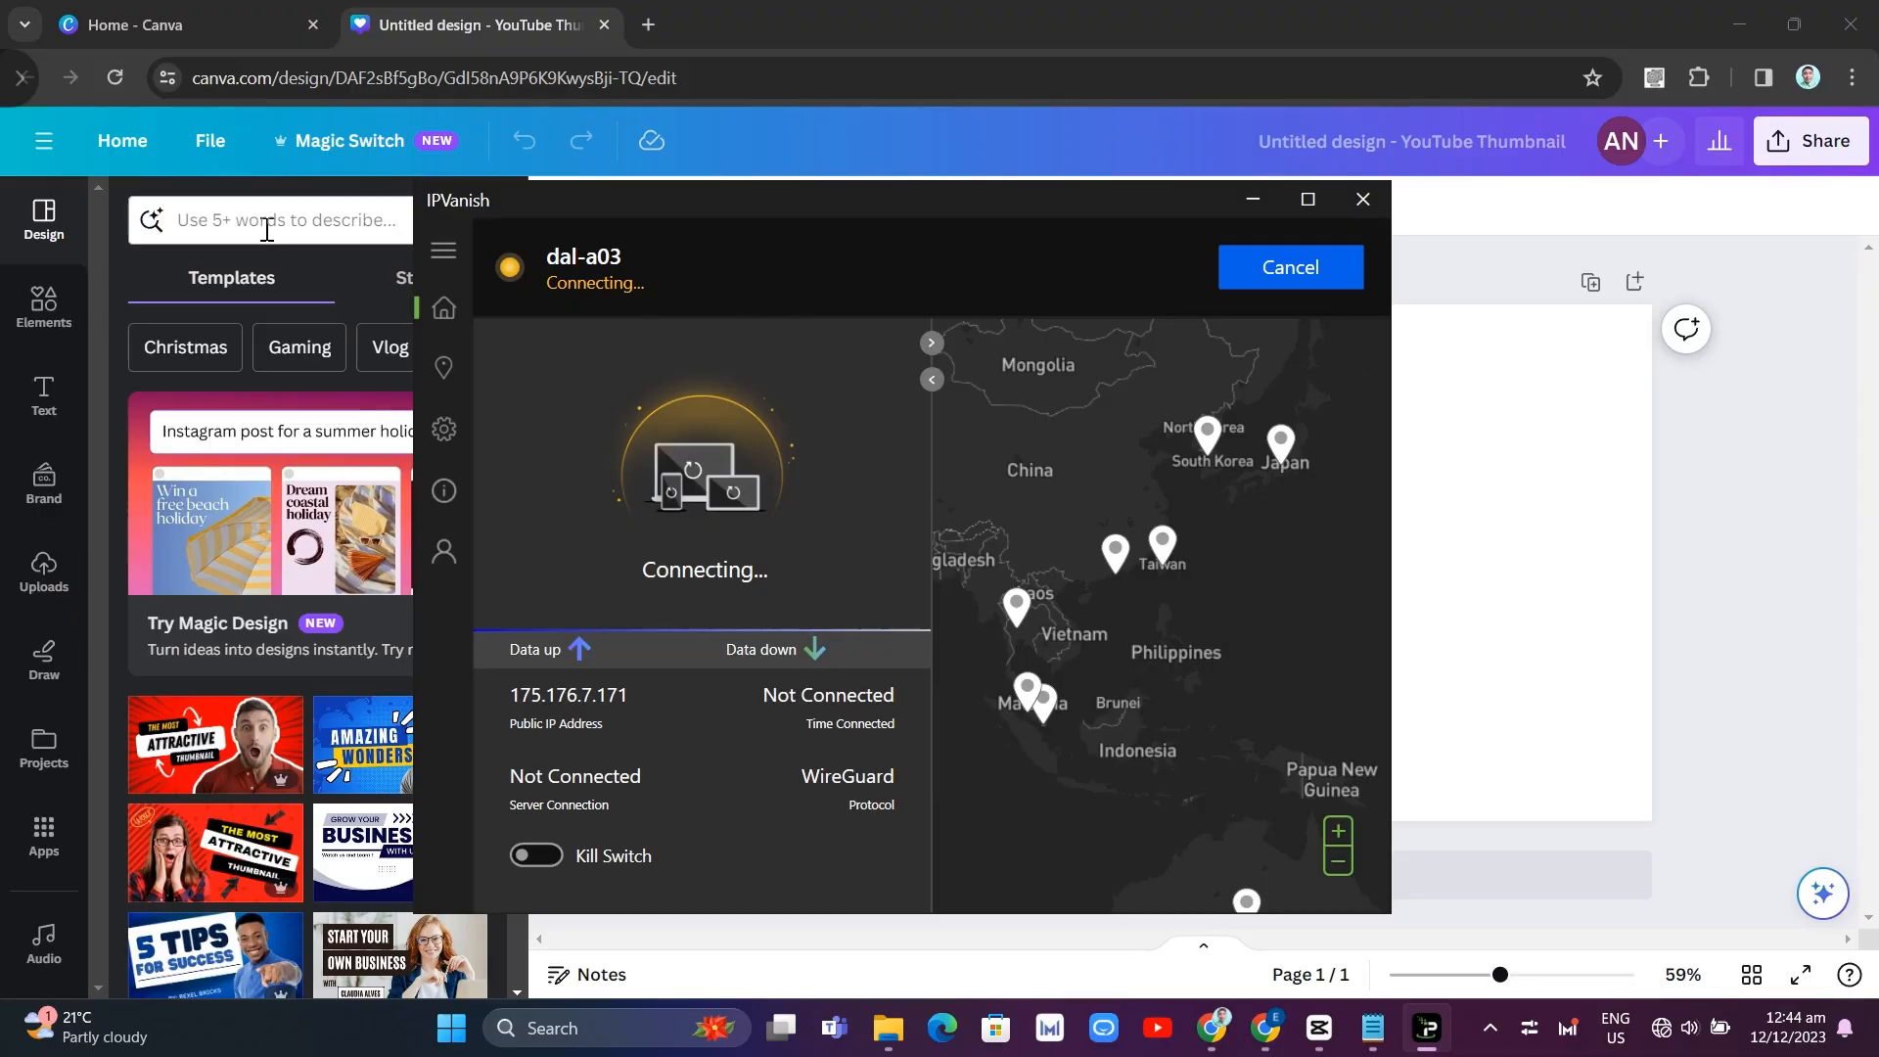